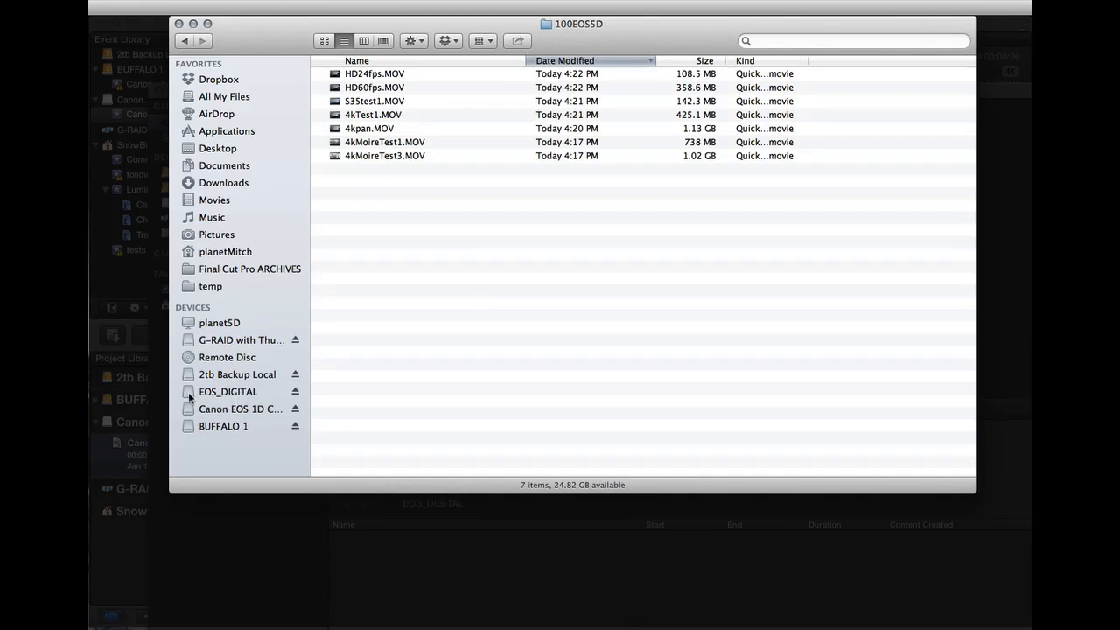
{"action": "mouse_move", "coordinate": [383, 84]}
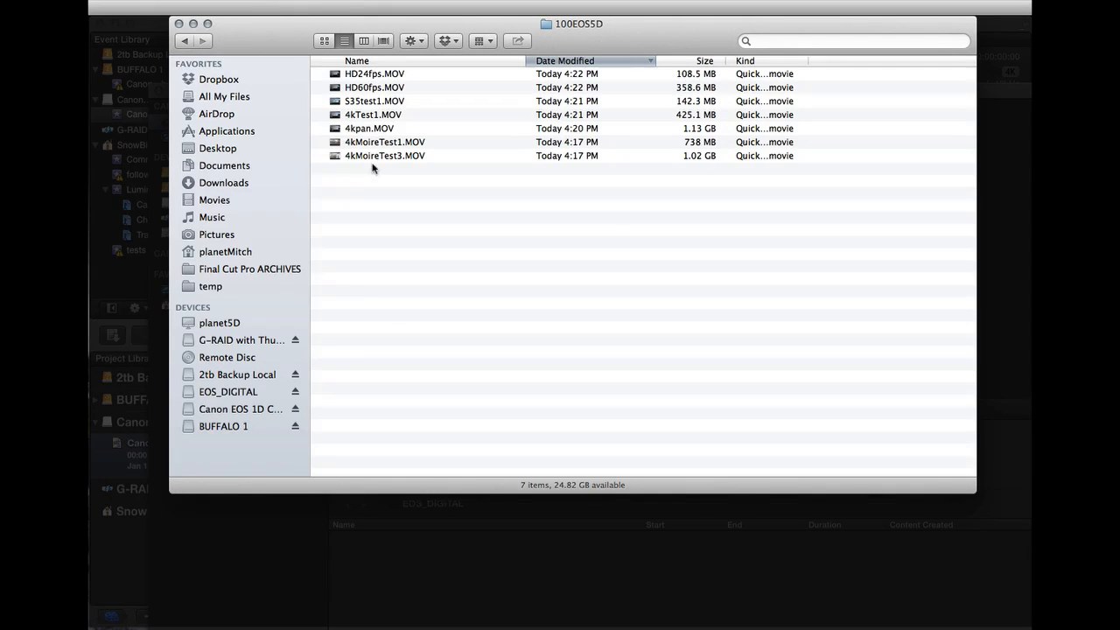
{"action": "mouse_move", "coordinate": [375, 145]}
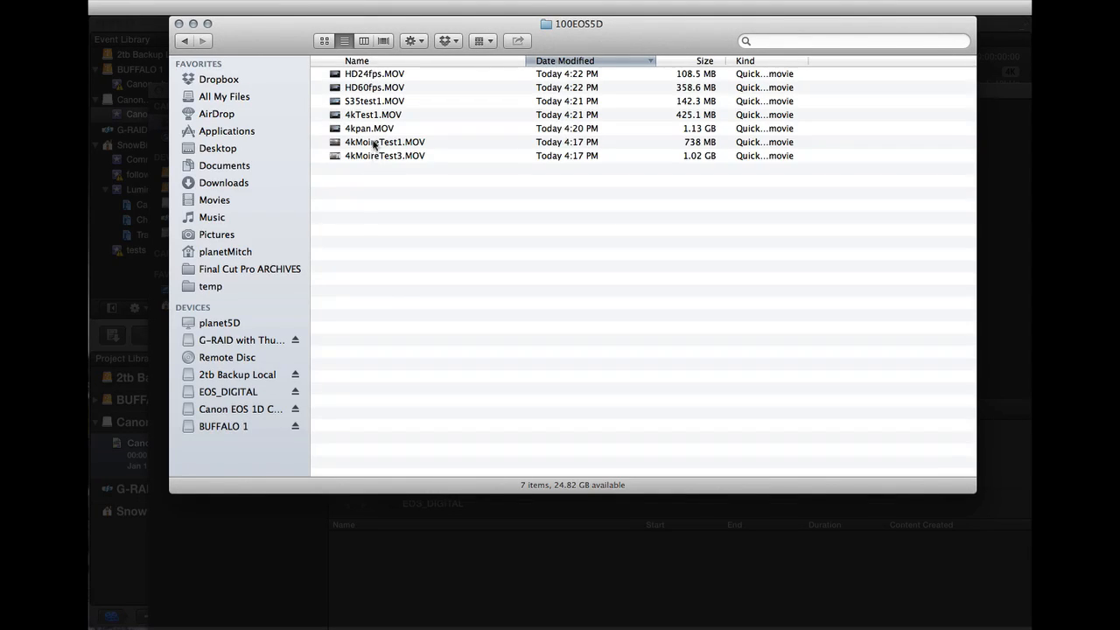
{"action": "mouse_move", "coordinate": [368, 156]}
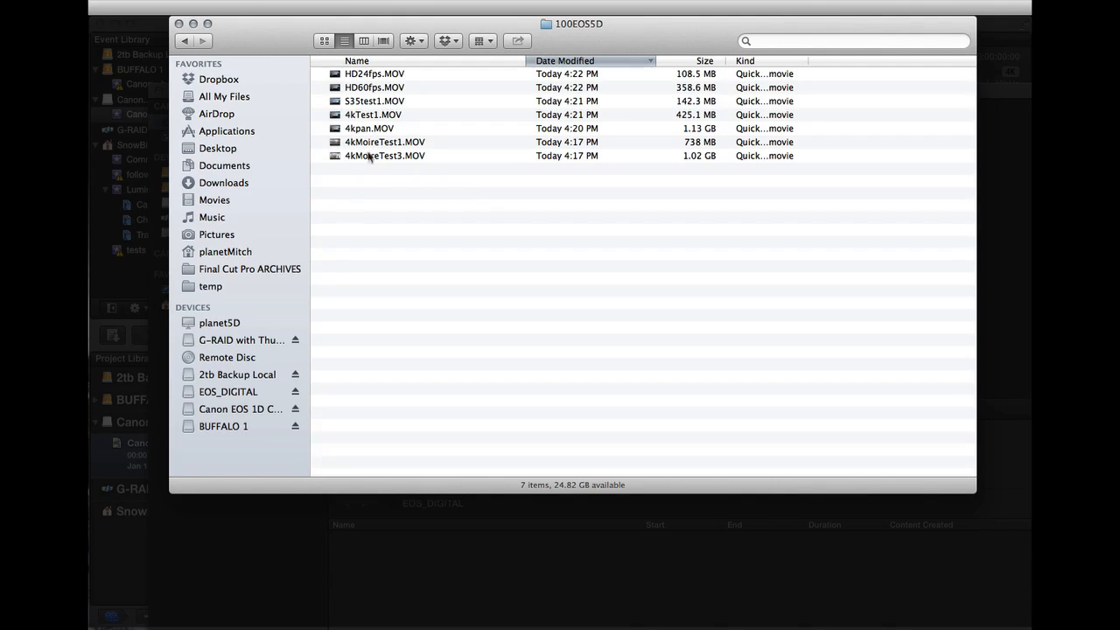
{"action": "mouse_move", "coordinate": [364, 157]}
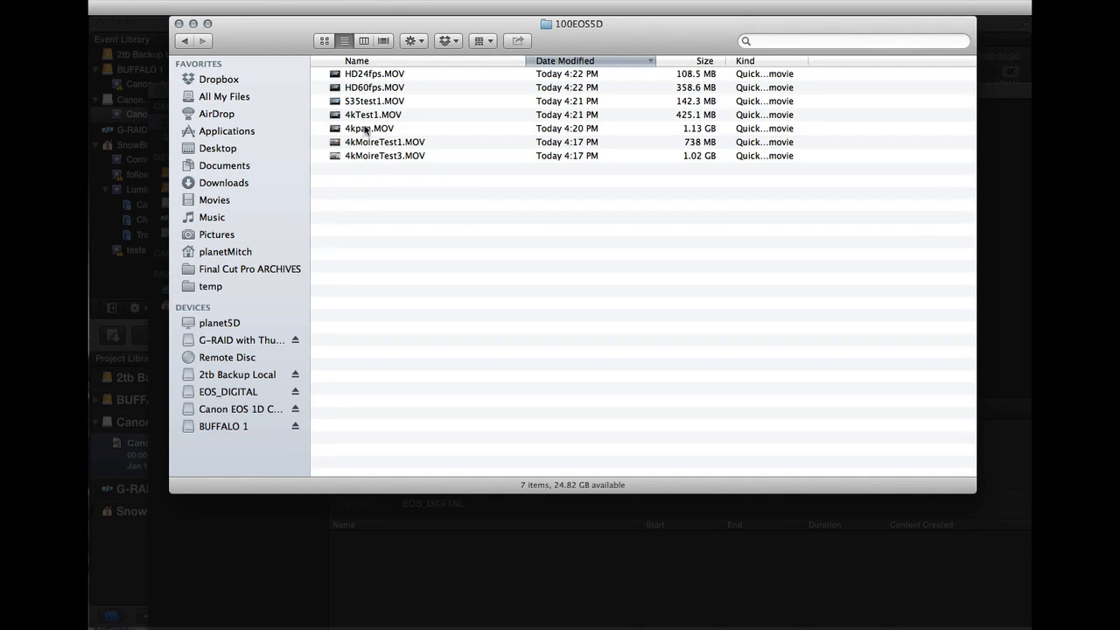
{"action": "mouse_move", "coordinate": [371, 105]}
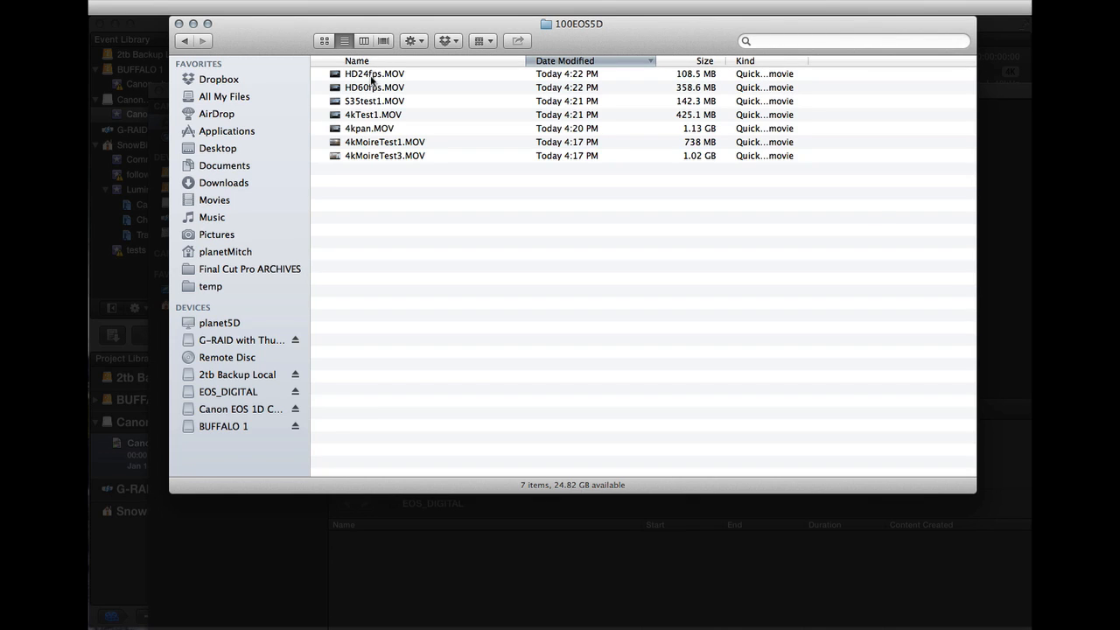
{"action": "mouse_move", "coordinate": [383, 113]}
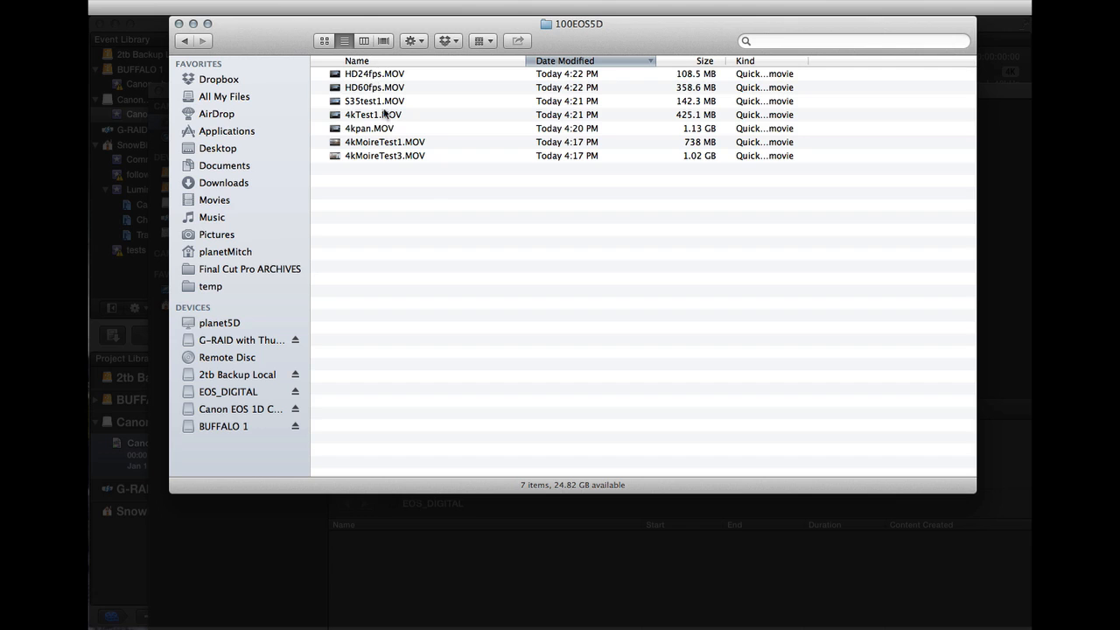
{"action": "mouse_move", "coordinate": [437, 253]}
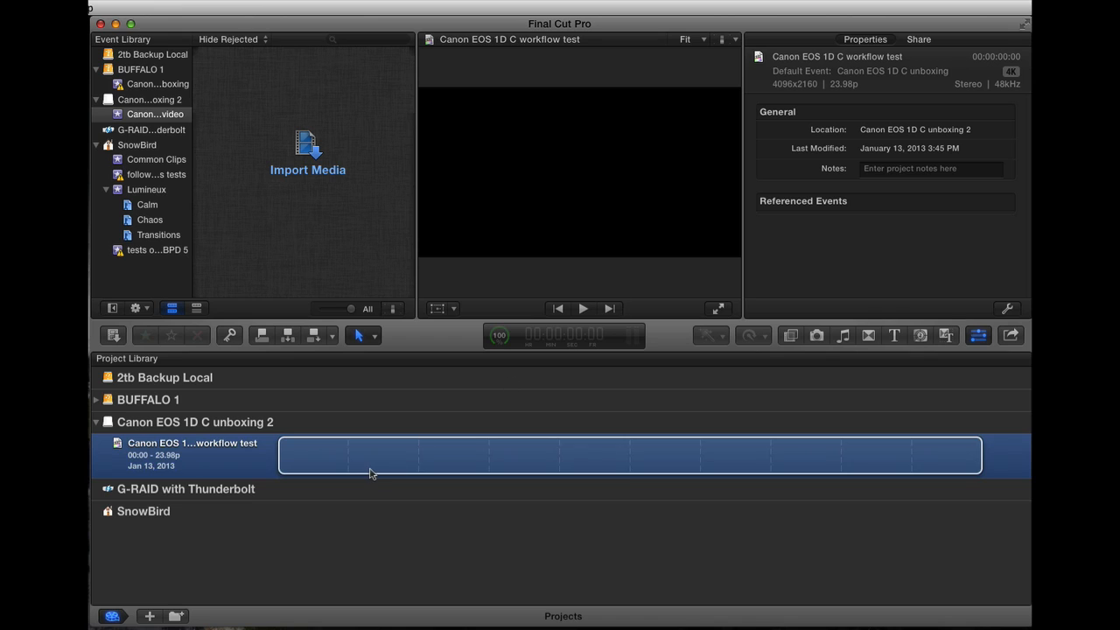
{"action": "mouse_move", "coordinate": [318, 461]}
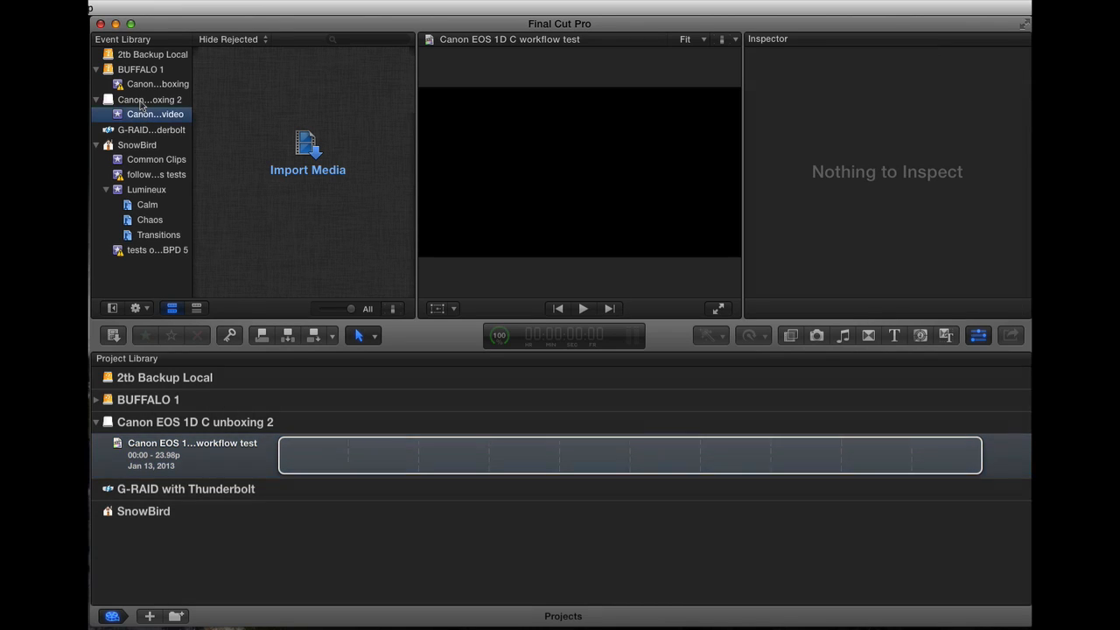
Select the 4K video event on the Canon EOS 1D C unboxing 2 drive and open Import Media
{"action": "left_click", "coordinate": [149, 99]}
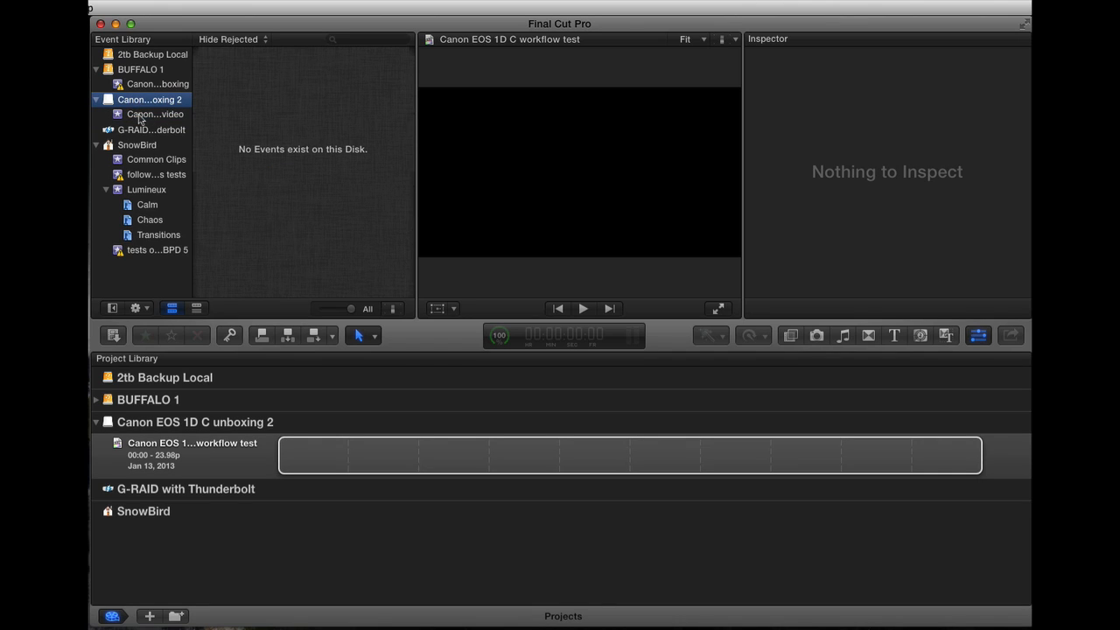
{"action": "left_click", "coordinate": [156, 114]}
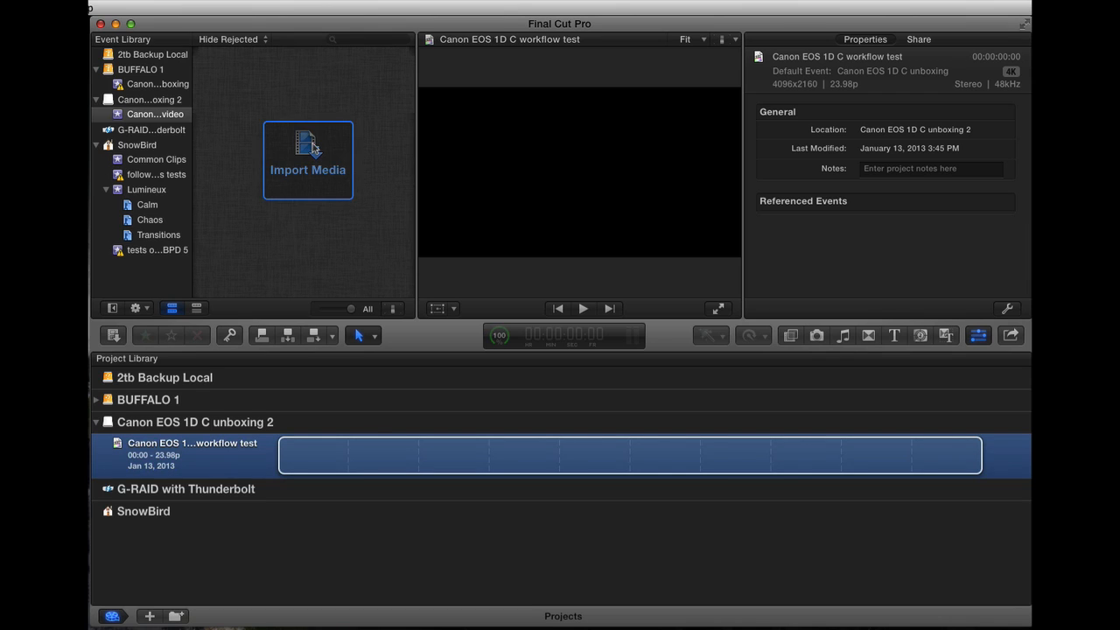
{"action": "left_click", "coordinate": [307, 160]}
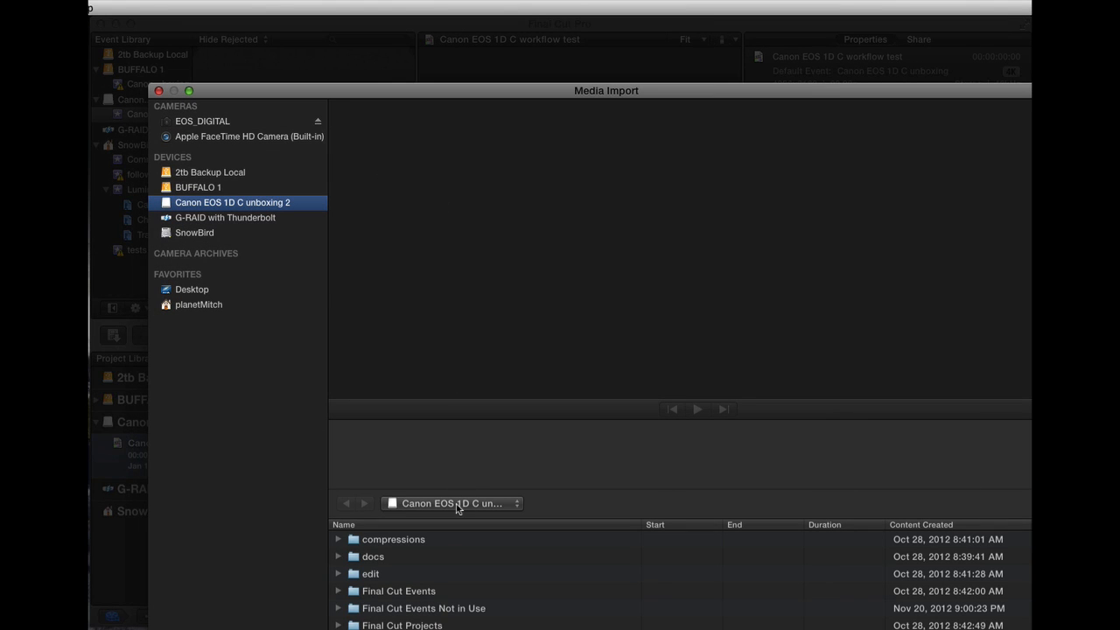
Import the EOS_DIGITAL card clips into the existing event with Create proxy media ticked
{"action": "left_click", "coordinate": [202, 120]}
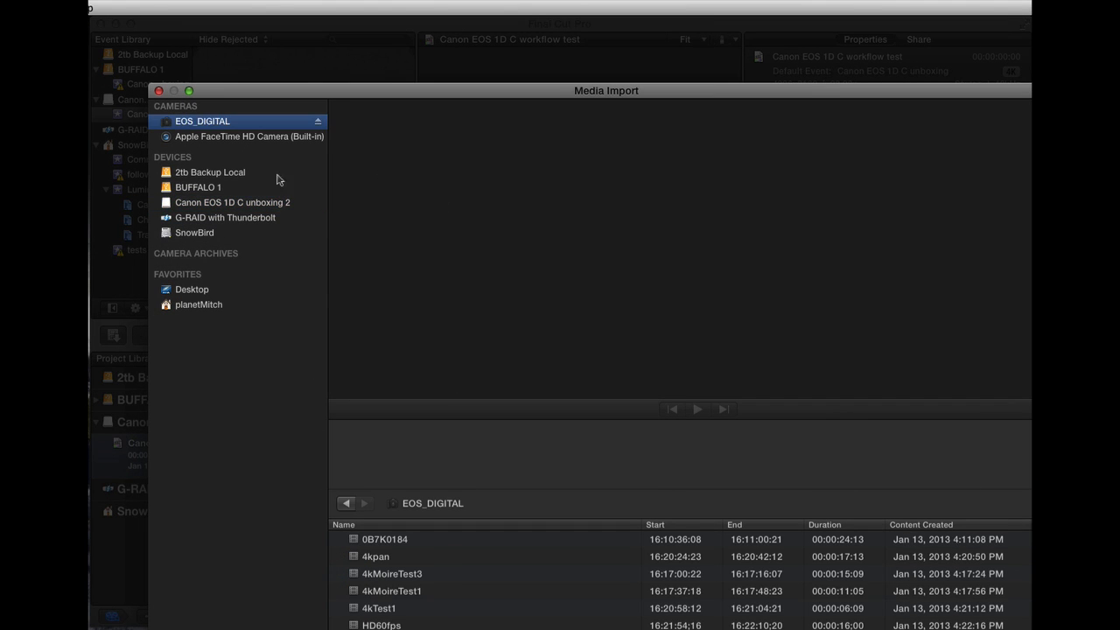
{"action": "left_click", "coordinate": [375, 555]}
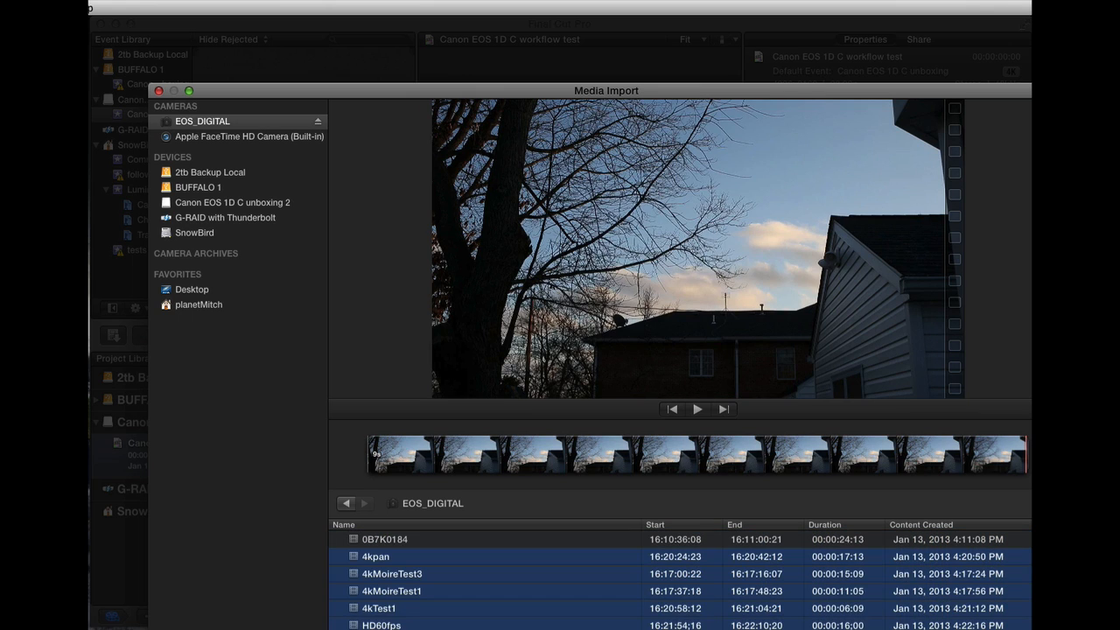
{"action": "left_click", "coordinate": [752, 444]}
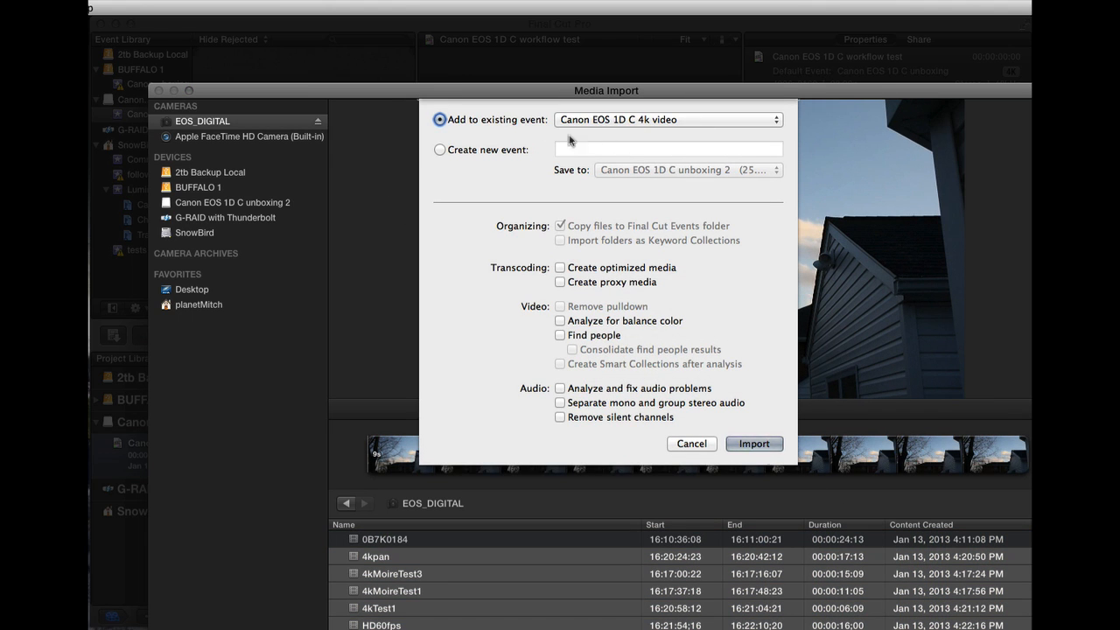
{"action": "mouse_move", "coordinate": [634, 293]}
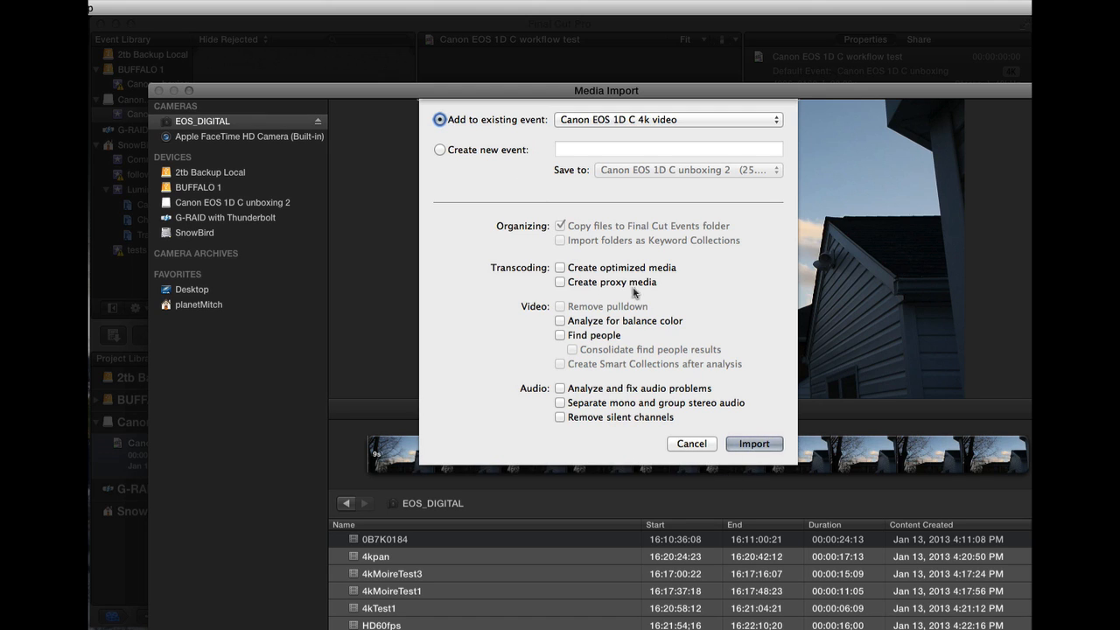
{"action": "mouse_move", "coordinate": [648, 290]}
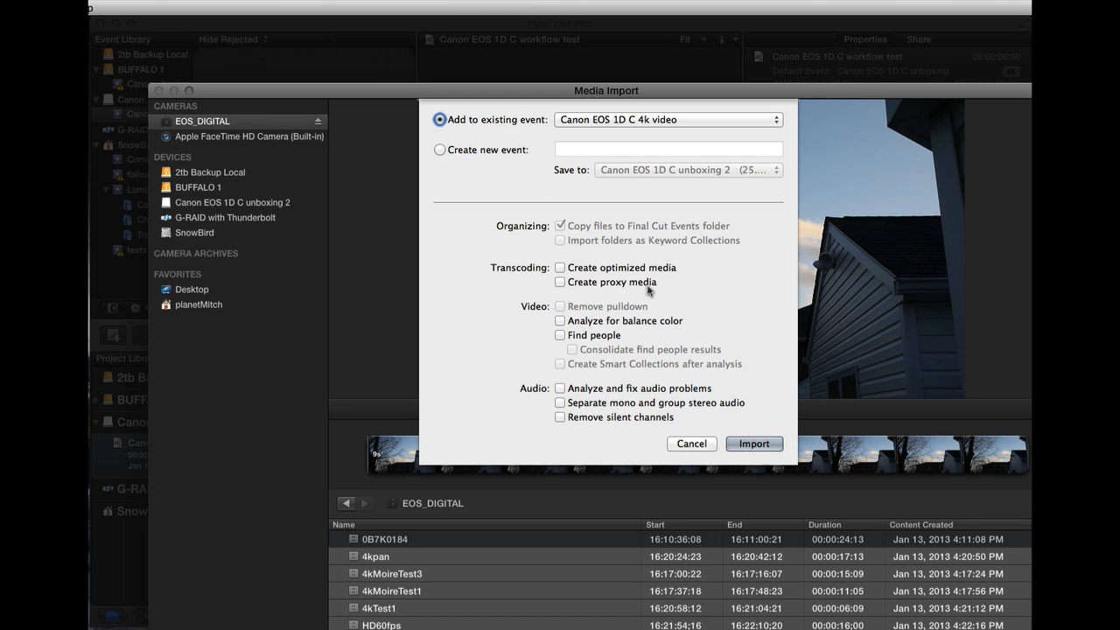
{"action": "mouse_move", "coordinate": [630, 281]}
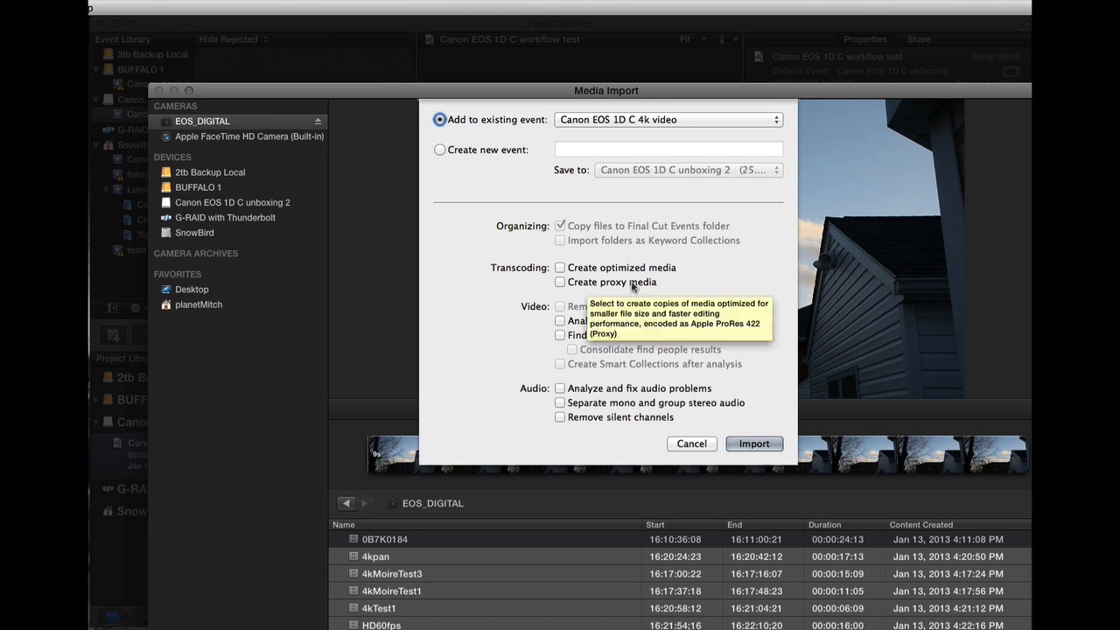
{"action": "left_click", "coordinate": [691, 443]}
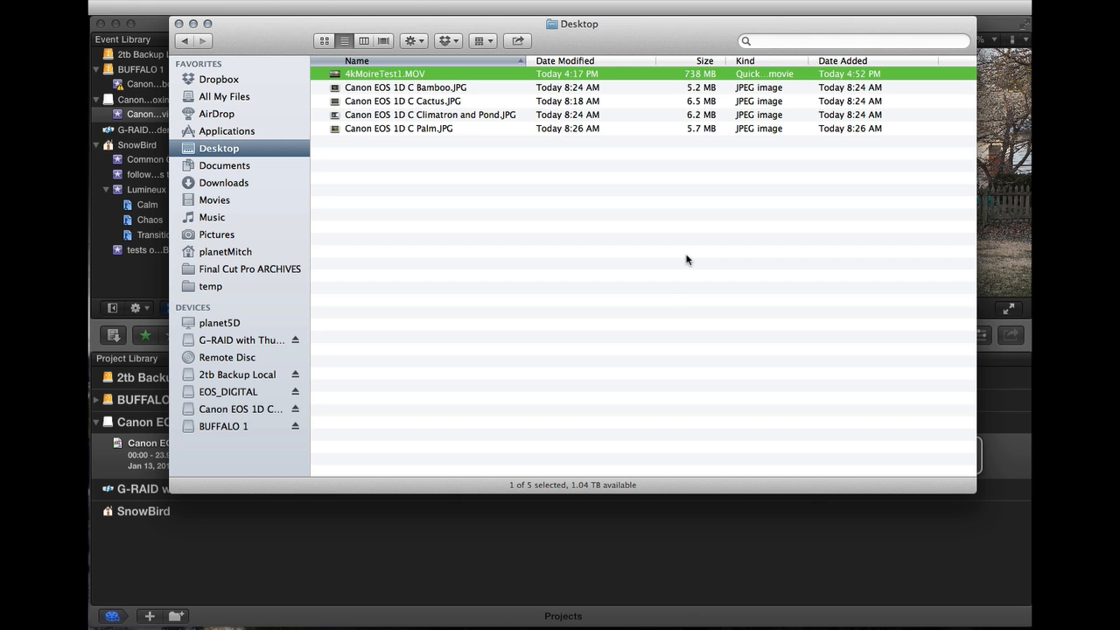
{"action": "mouse_move", "coordinate": [516, 226]}
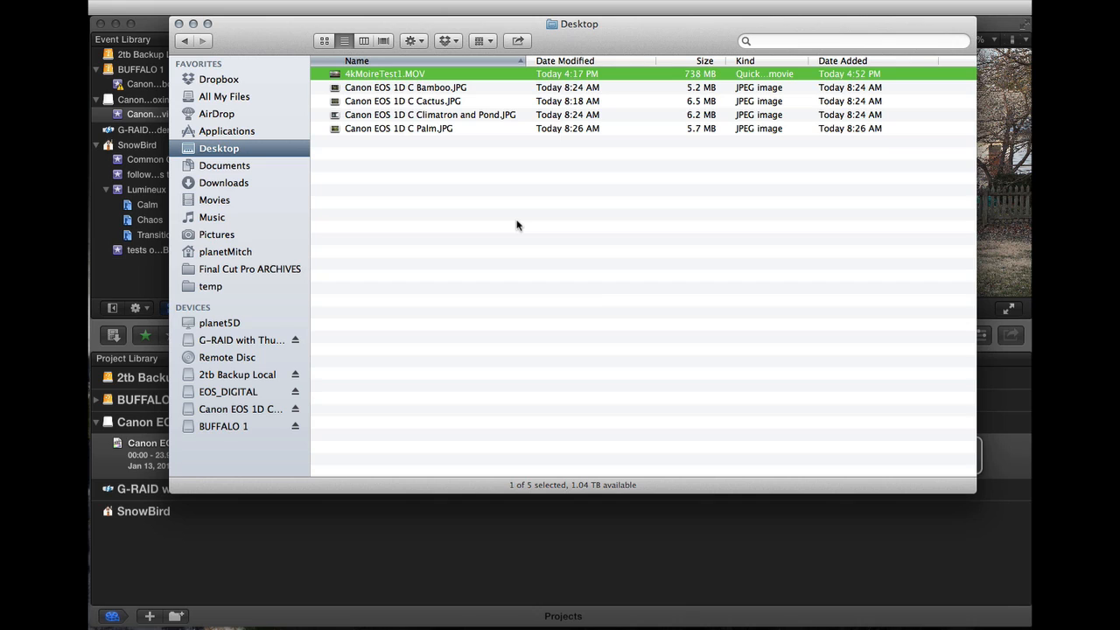
{"action": "mouse_move", "coordinate": [404, 79]}
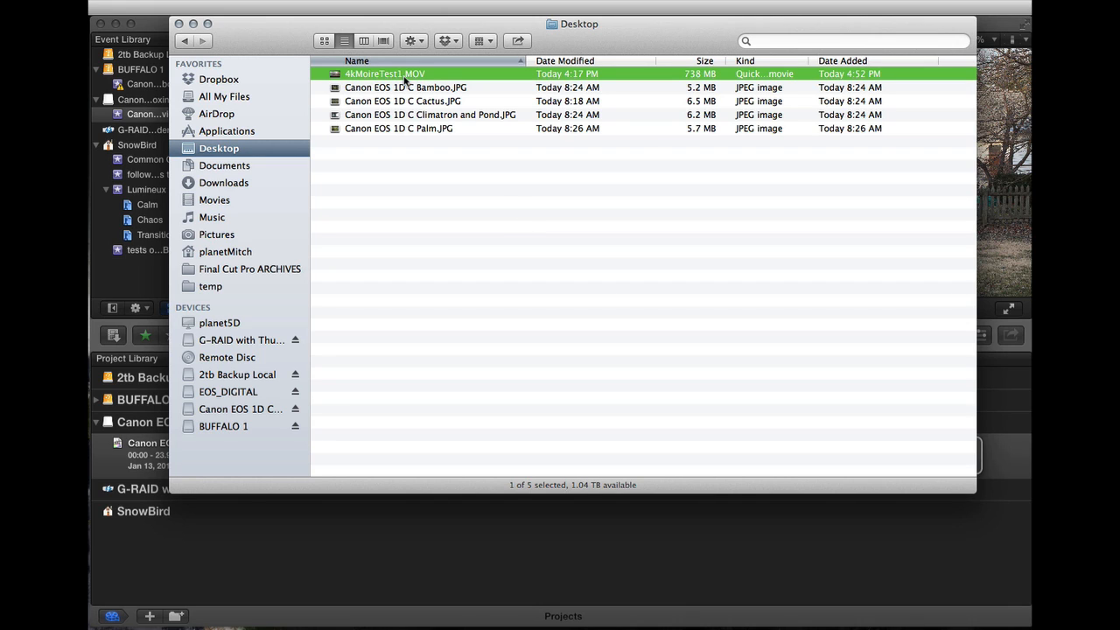
{"action": "mouse_move", "coordinate": [401, 80]}
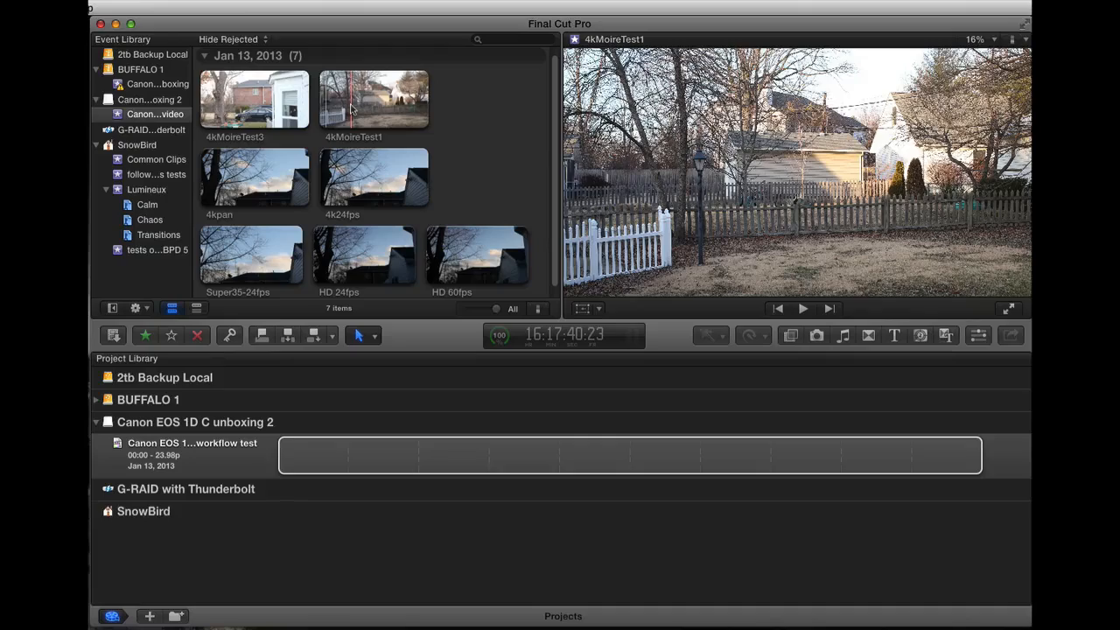
Skim the 4kMoireTest1 clip, select all seven clips, and open Playback preferences
{"action": "left_click", "coordinate": [374, 99]}
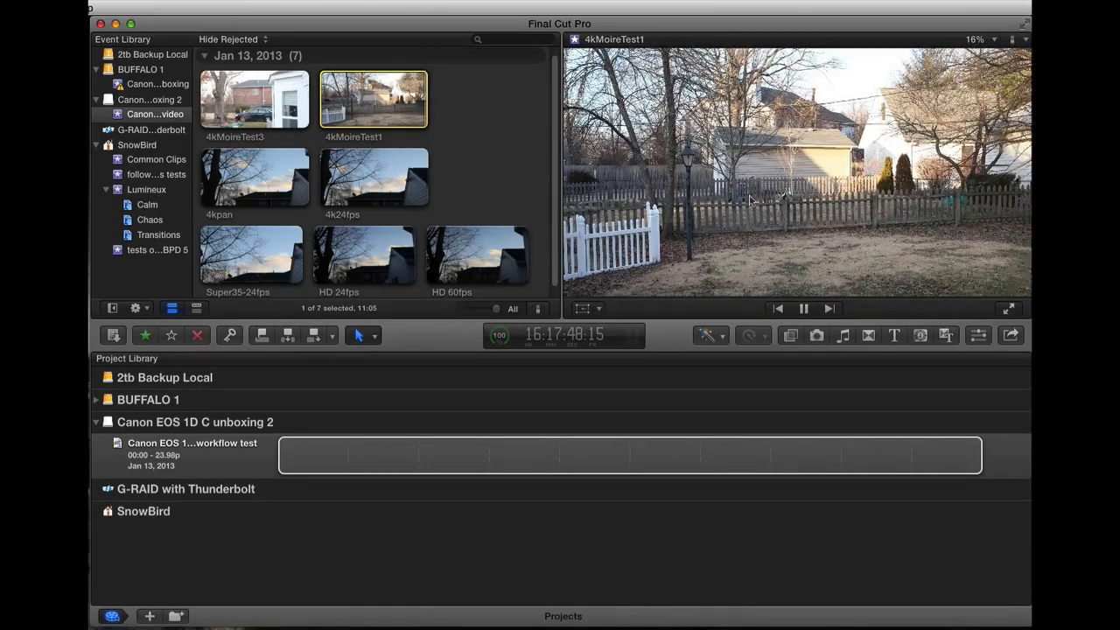
{"action": "left_click", "coordinate": [803, 308]}
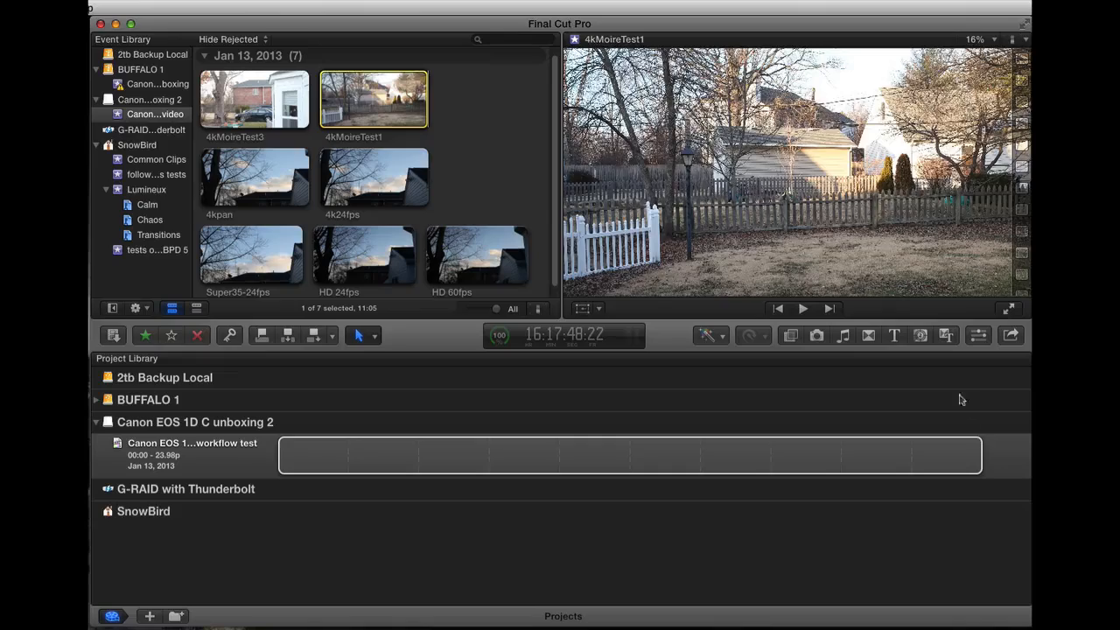
{"action": "left_click", "coordinate": [191, 454]}
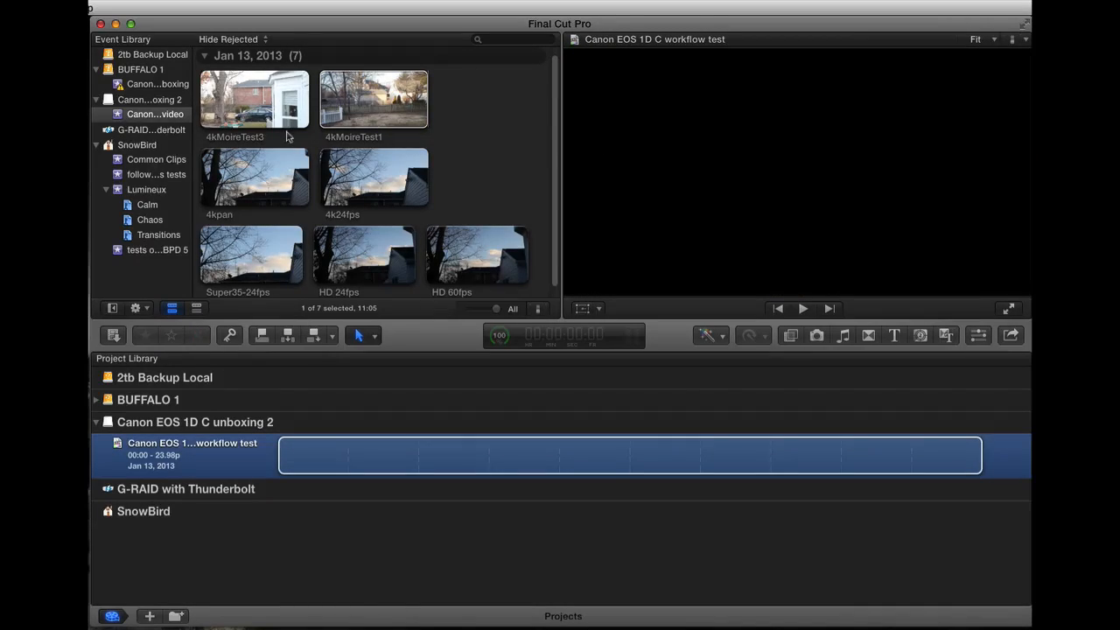
{"action": "left_click", "coordinate": [373, 98]}
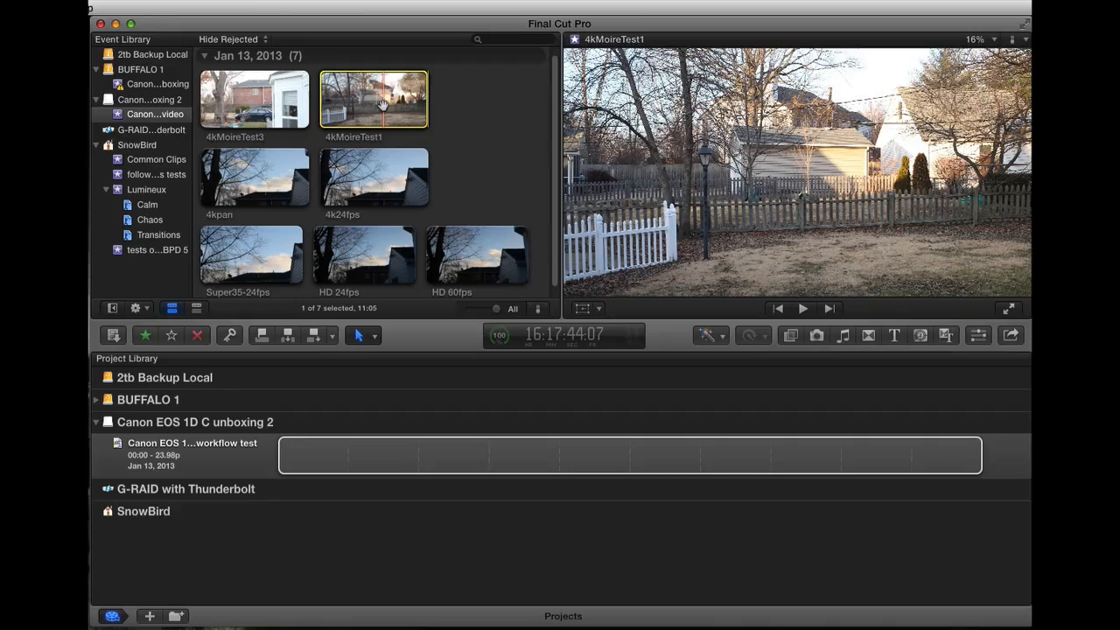
{"action": "left_click", "coordinate": [254, 99]}
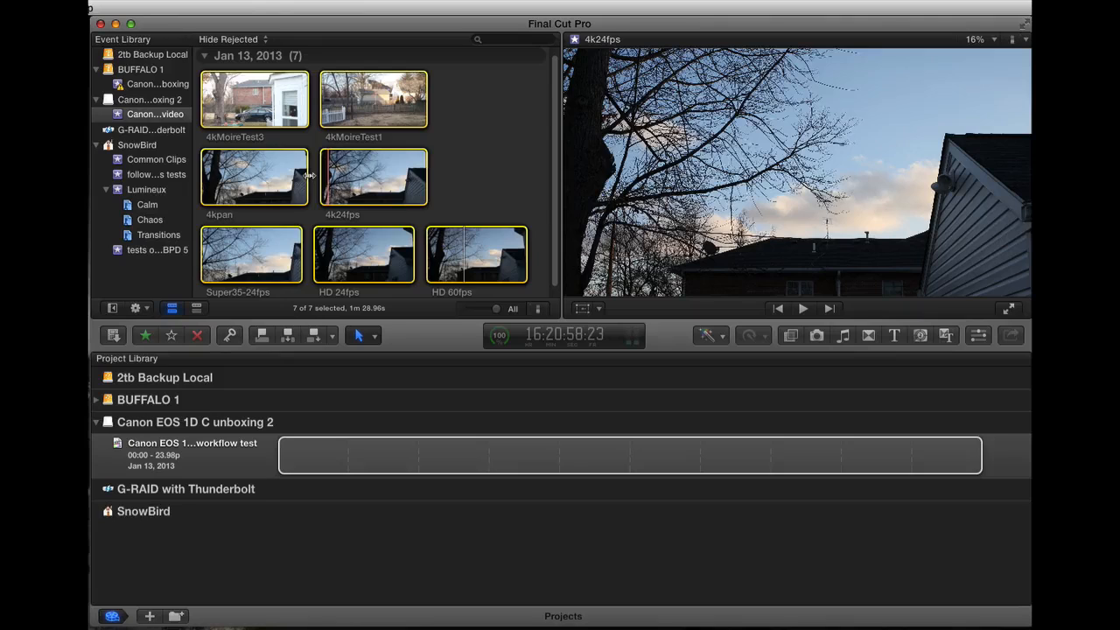
{"action": "left_click", "coordinate": [496, 208]}
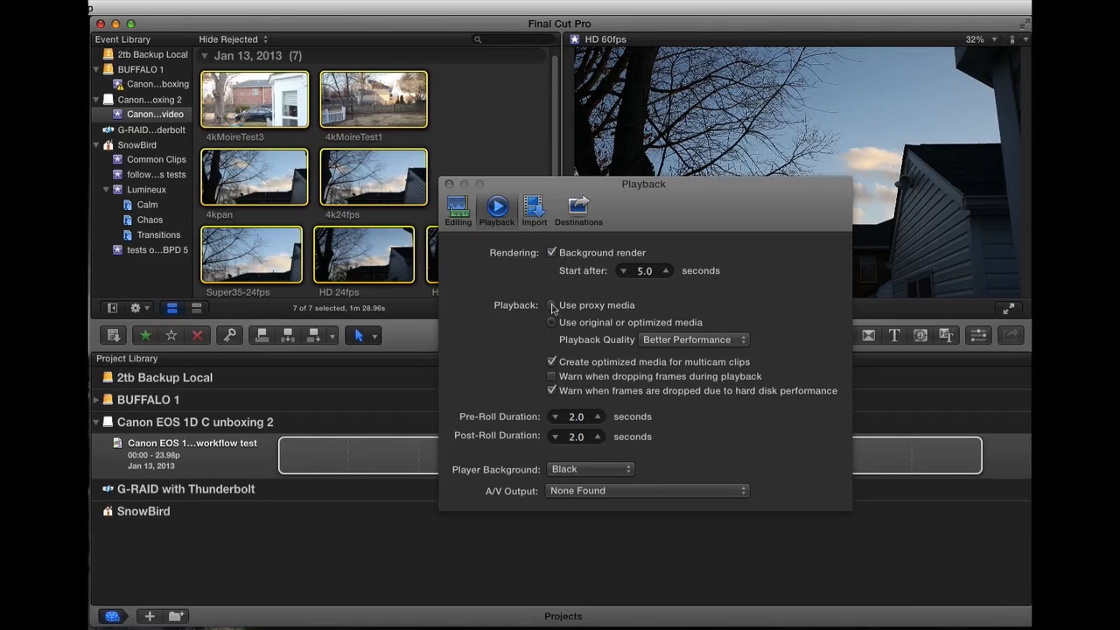
Switch playback to Use proxy media, close Preferences, and select the Missing Proxy clips
{"action": "left_click", "coordinate": [551, 305]}
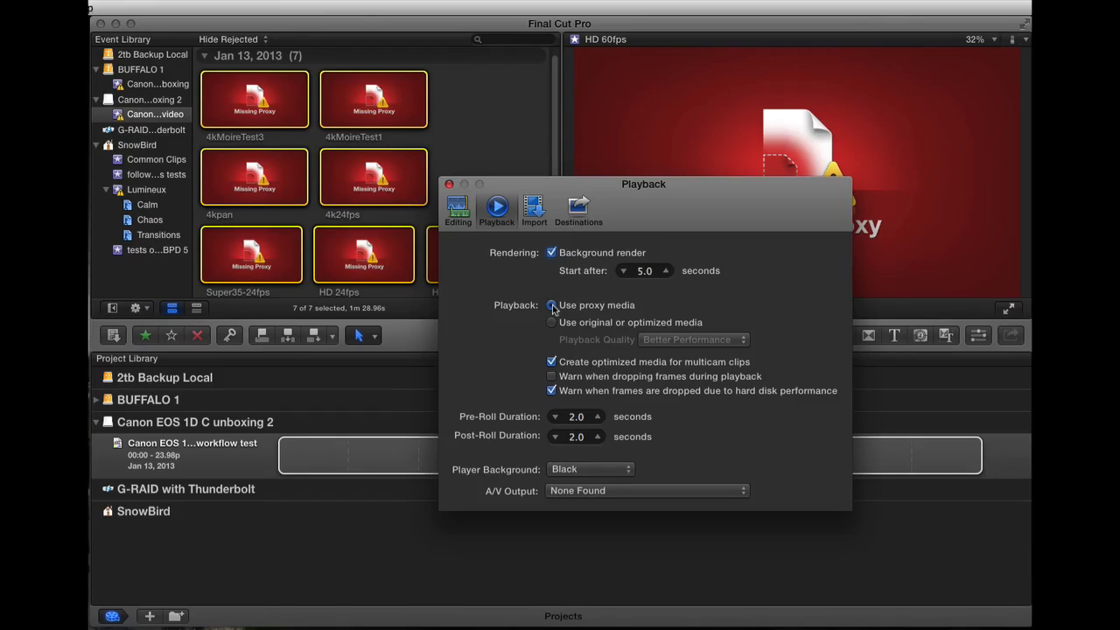
{"action": "left_click", "coordinate": [551, 305]}
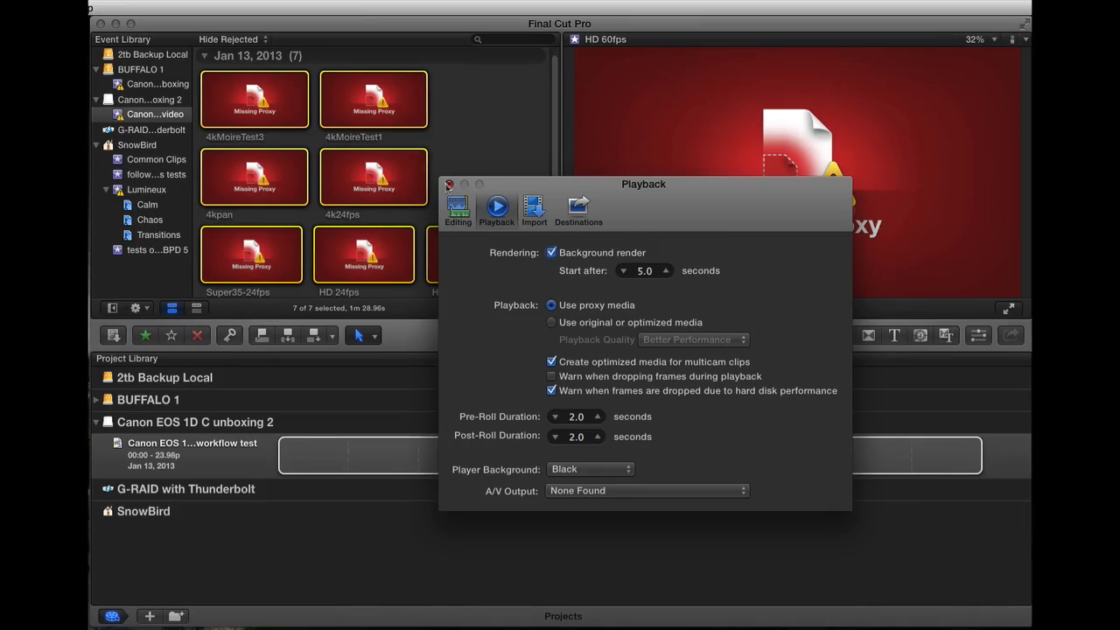
{"action": "left_click", "coordinate": [448, 183]}
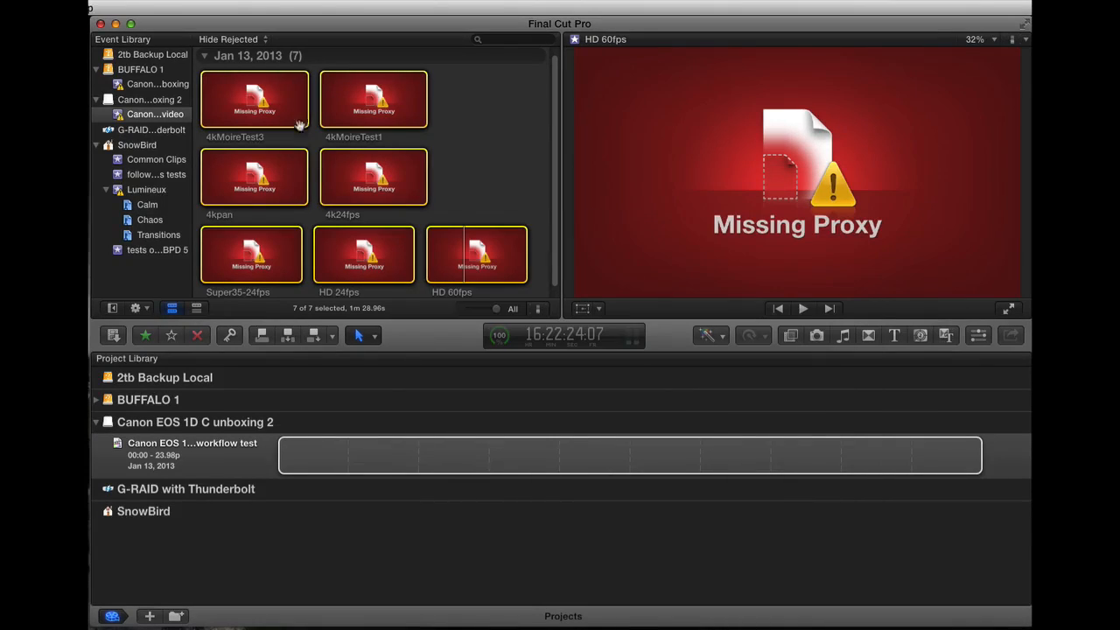
{"action": "right_click", "coordinate": [255, 99]}
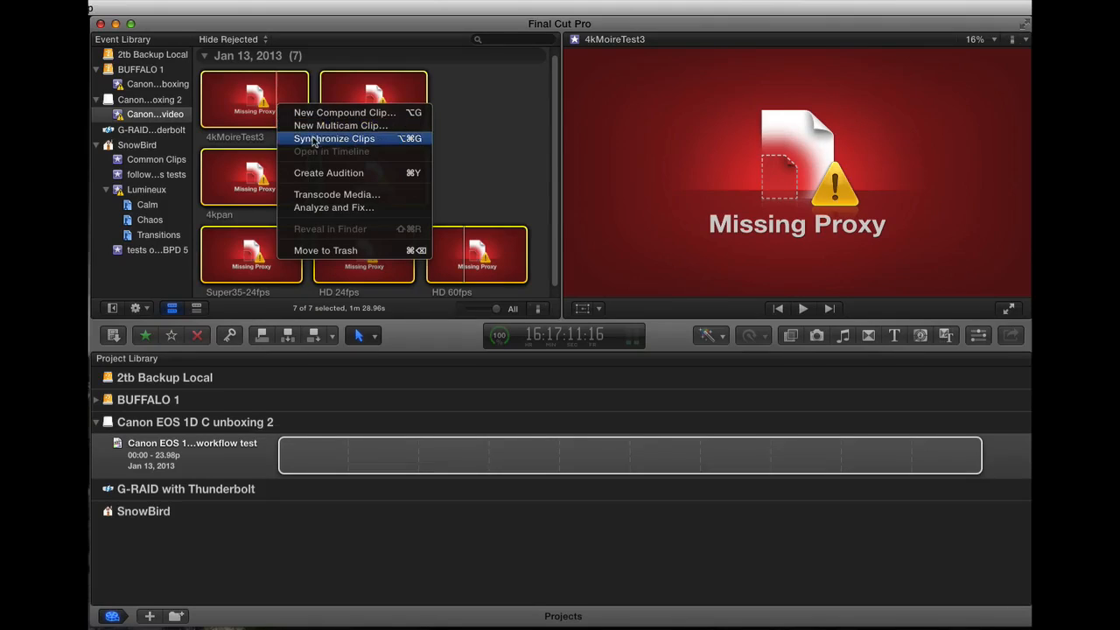
Transcode the seven selected clips with Create proxy media checked
{"action": "left_click", "coordinate": [335, 138]}
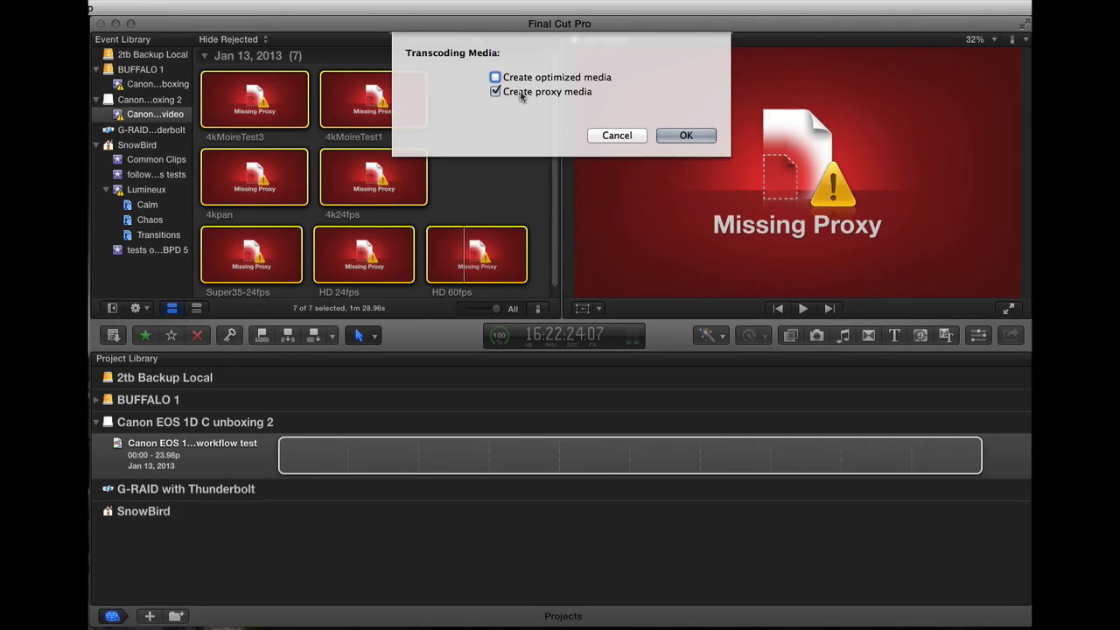
{"action": "mouse_move", "coordinate": [547, 91]}
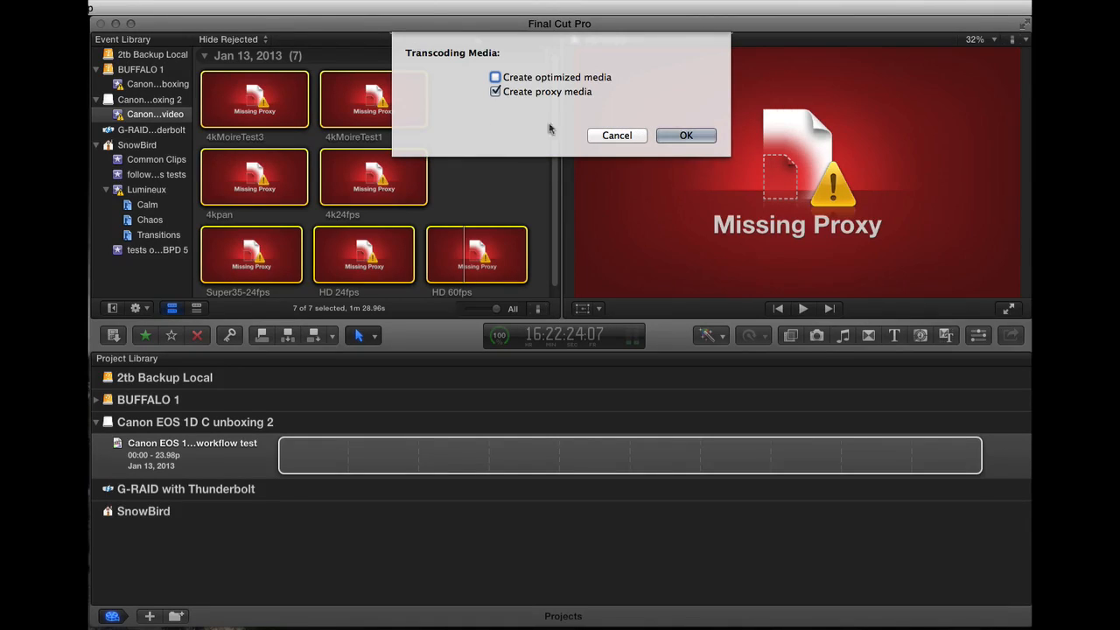
{"action": "mouse_move", "coordinate": [546, 91]}
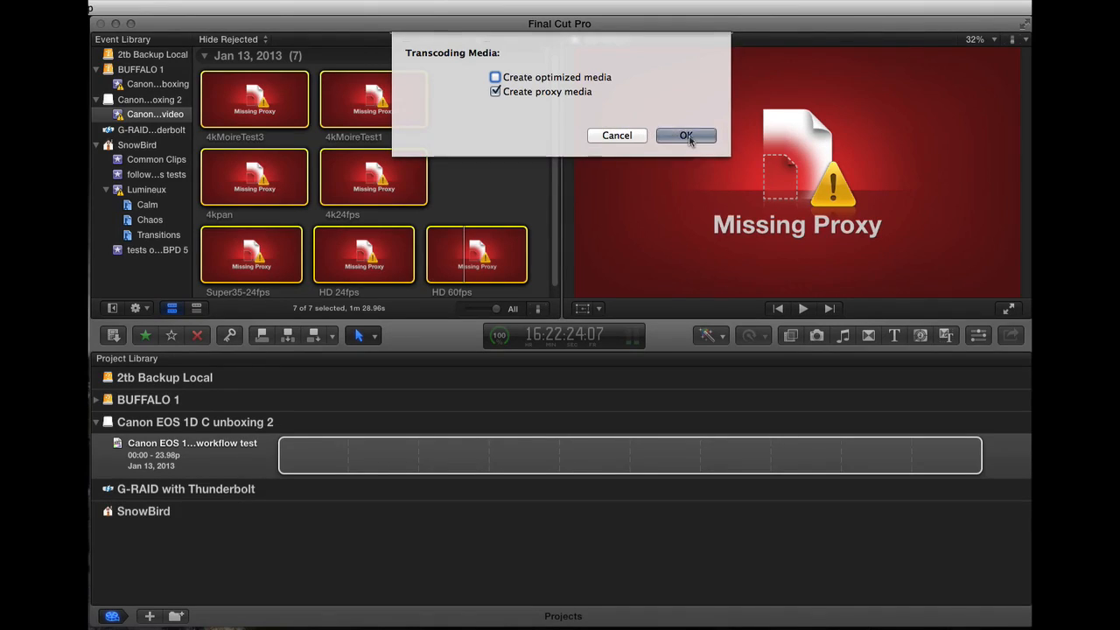
{"action": "left_click", "coordinate": [686, 136]}
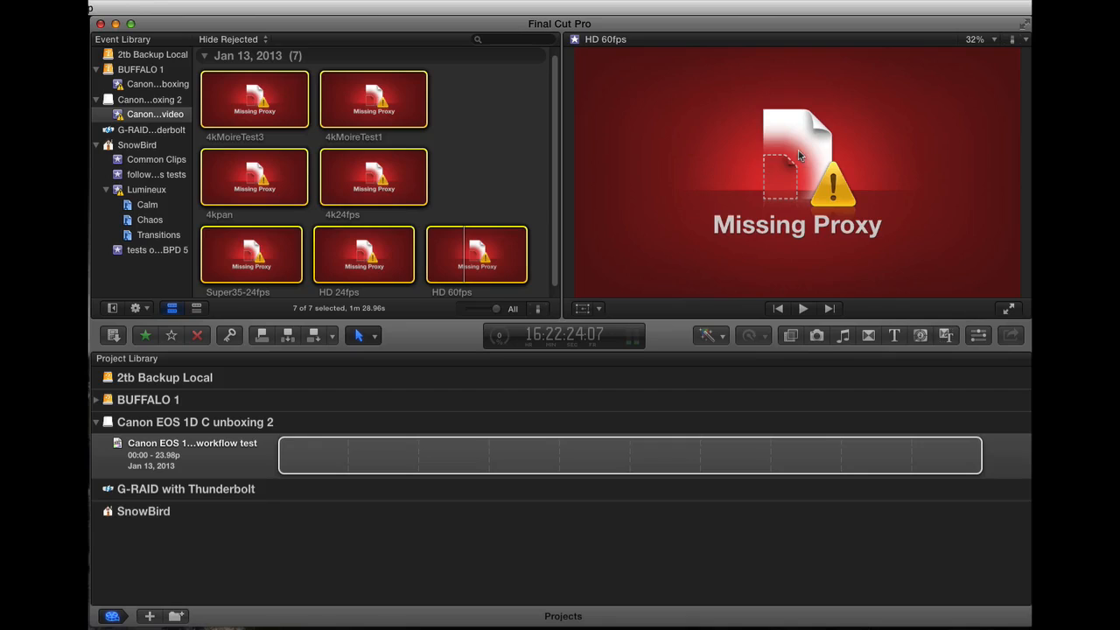
{"action": "mouse_move", "coordinate": [842, 187]}
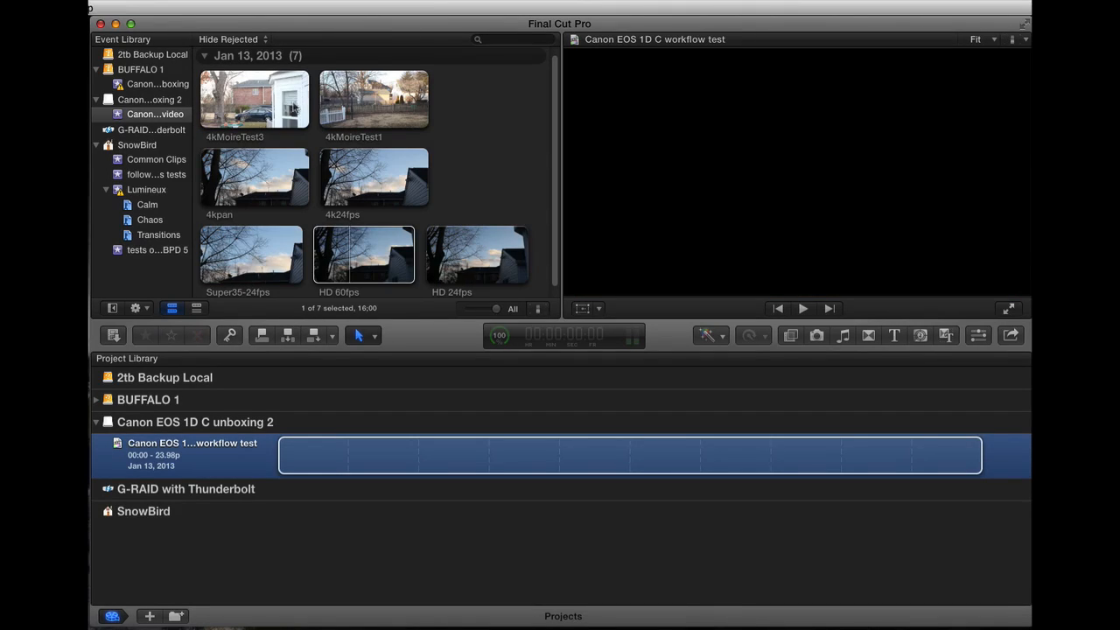
Open the Canon EOS 1D C workflow test project and add 4kMoireTest3 then 4kMoireTest1
{"action": "left_click", "coordinate": [364, 255]}
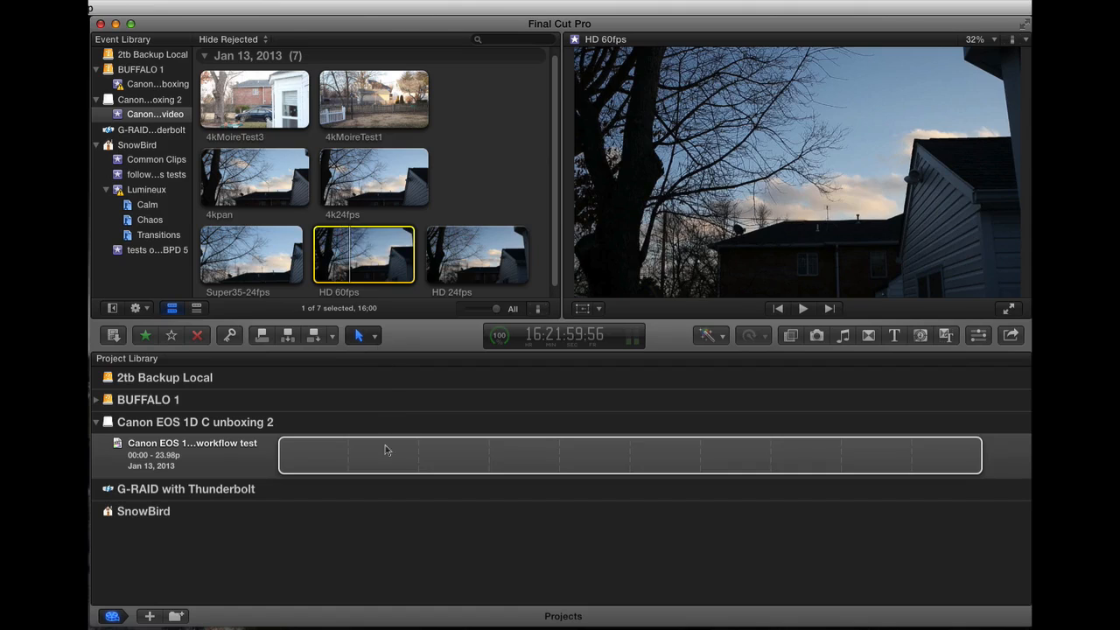
{"action": "double_click", "coordinate": [191, 448]}
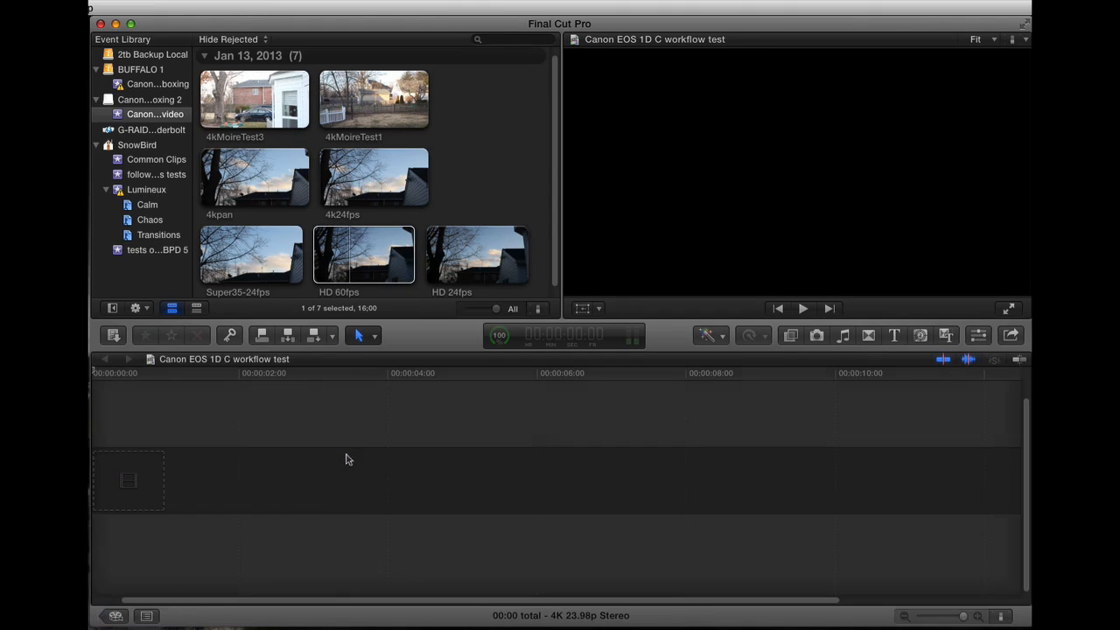
{"action": "left_click", "coordinate": [254, 99]}
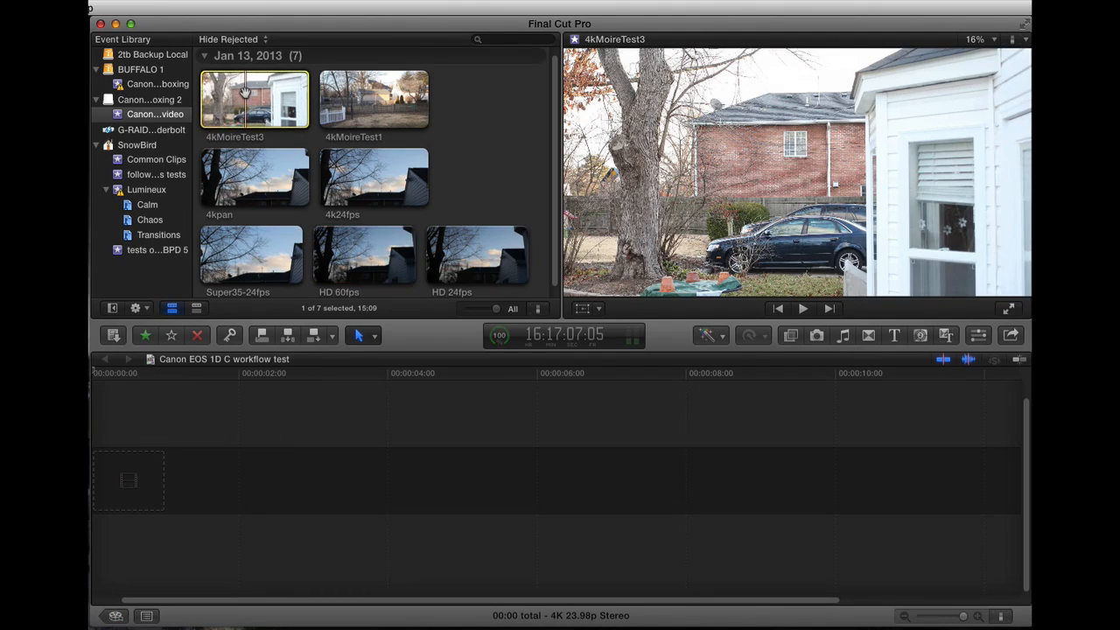
{"action": "left_click_drag", "start_coordinate": [254, 99], "coordinate": [560, 477]}
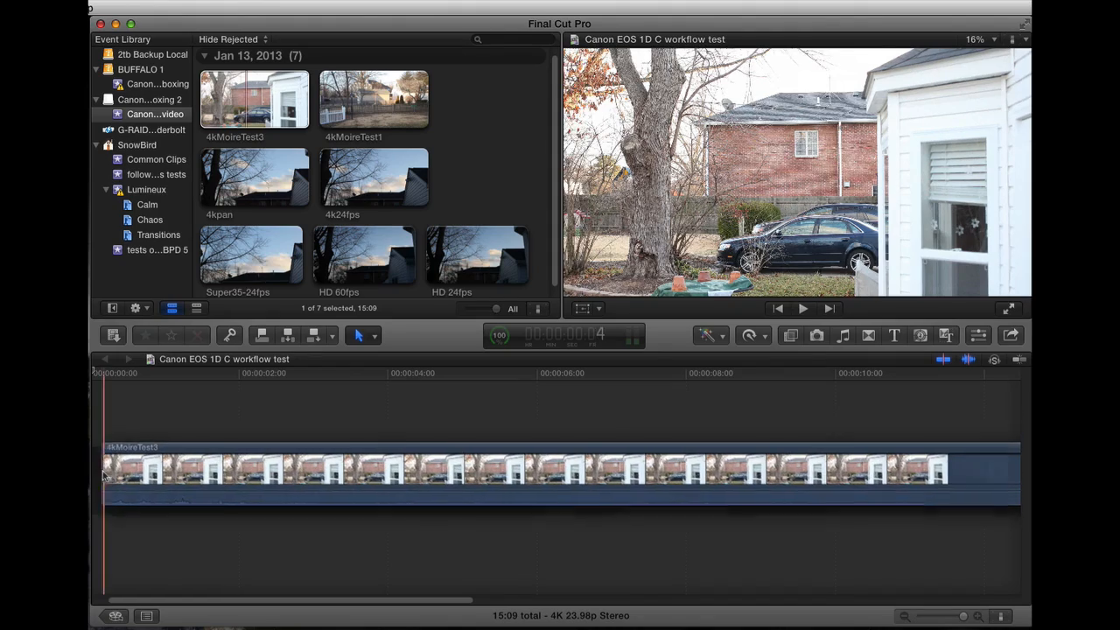
{"action": "left_click", "coordinate": [374, 99]}
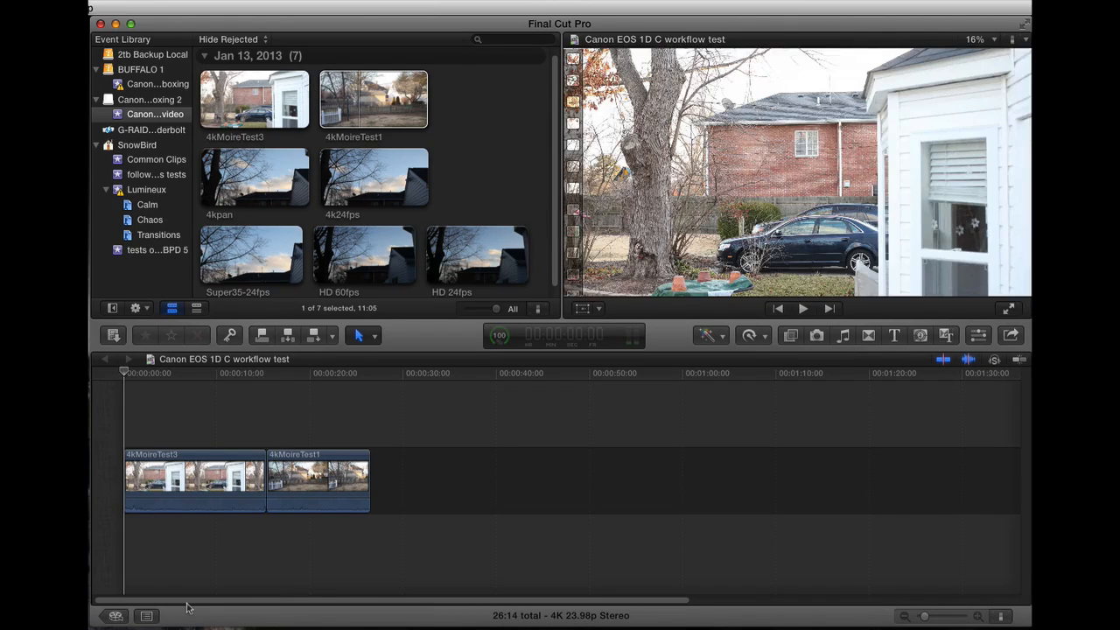
{"action": "left_click", "coordinate": [526, 403]}
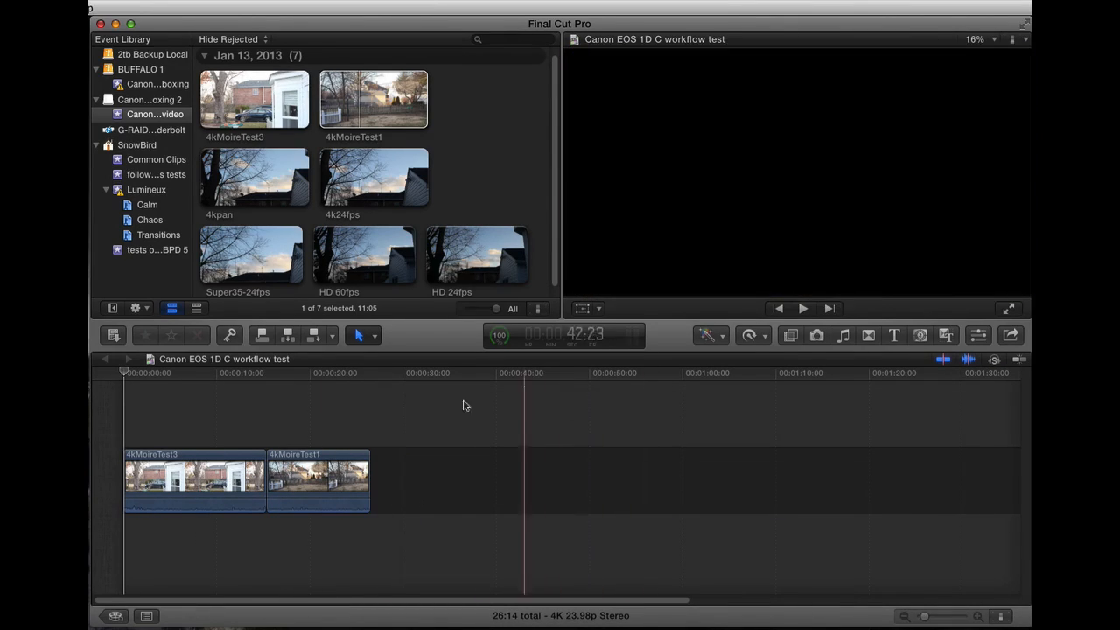
{"action": "left_click", "coordinate": [307, 482]}
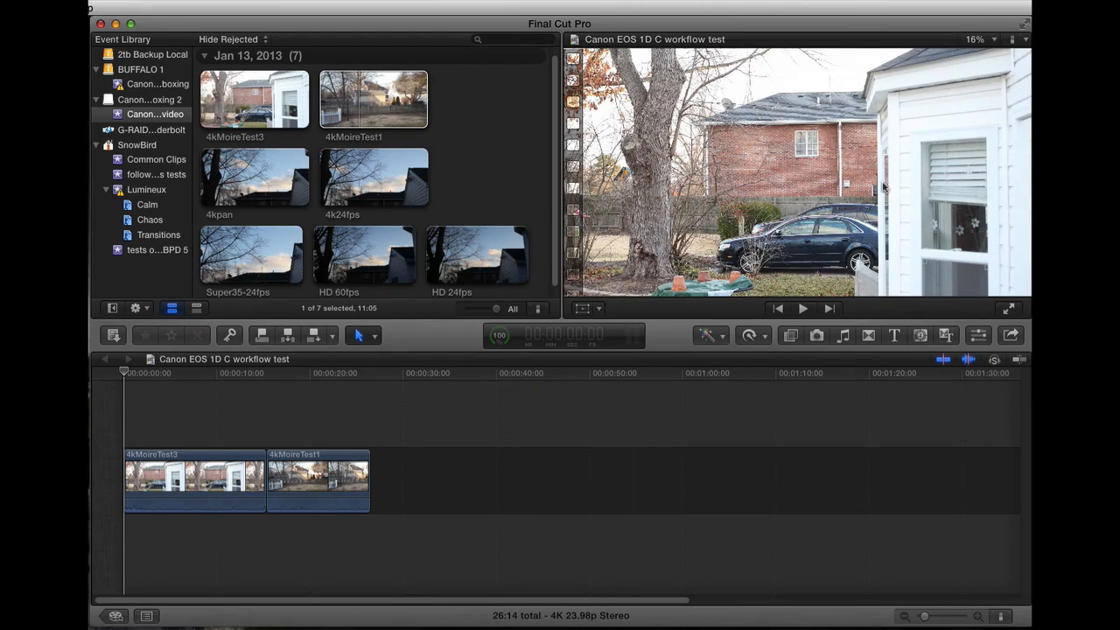
{"action": "mouse_move", "coordinate": [856, 238]}
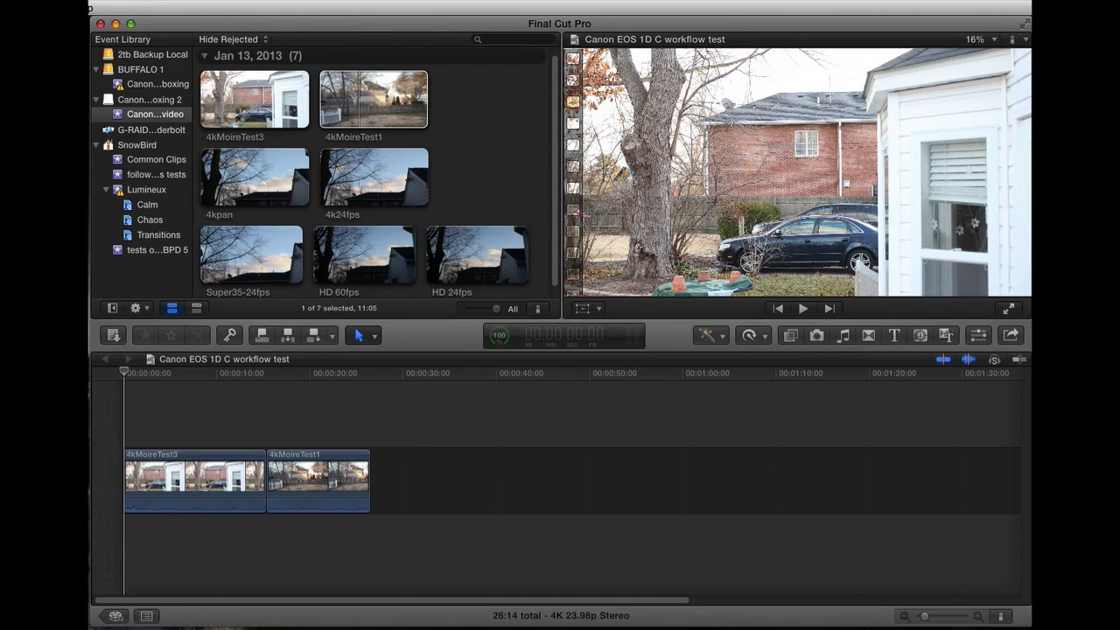
{"action": "mouse_move", "coordinate": [827, 173]}
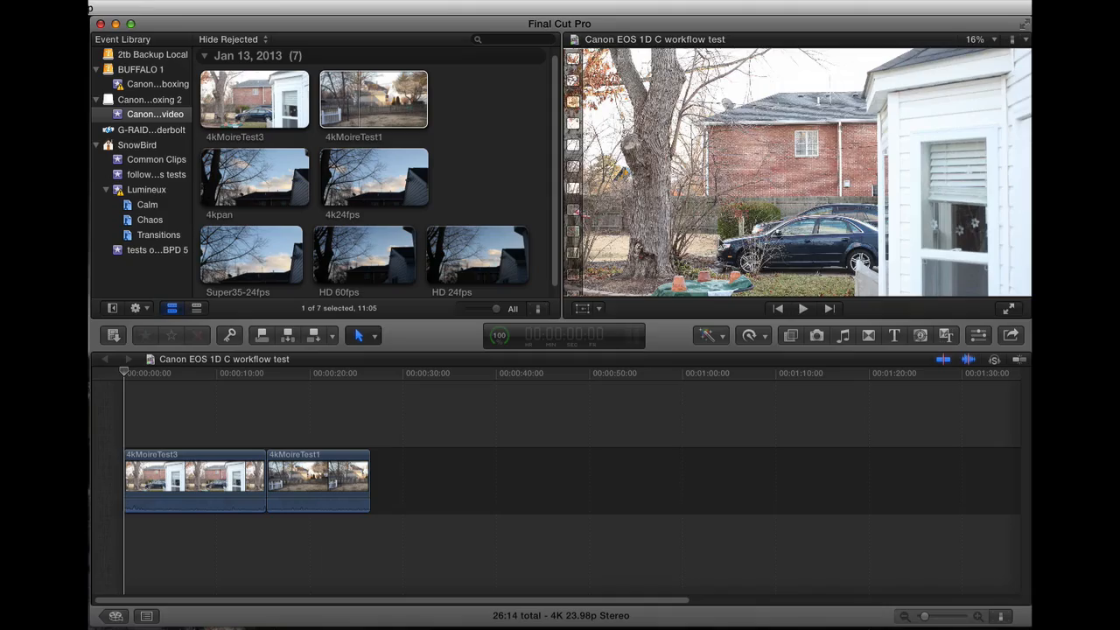
{"action": "left_click", "coordinate": [802, 308]}
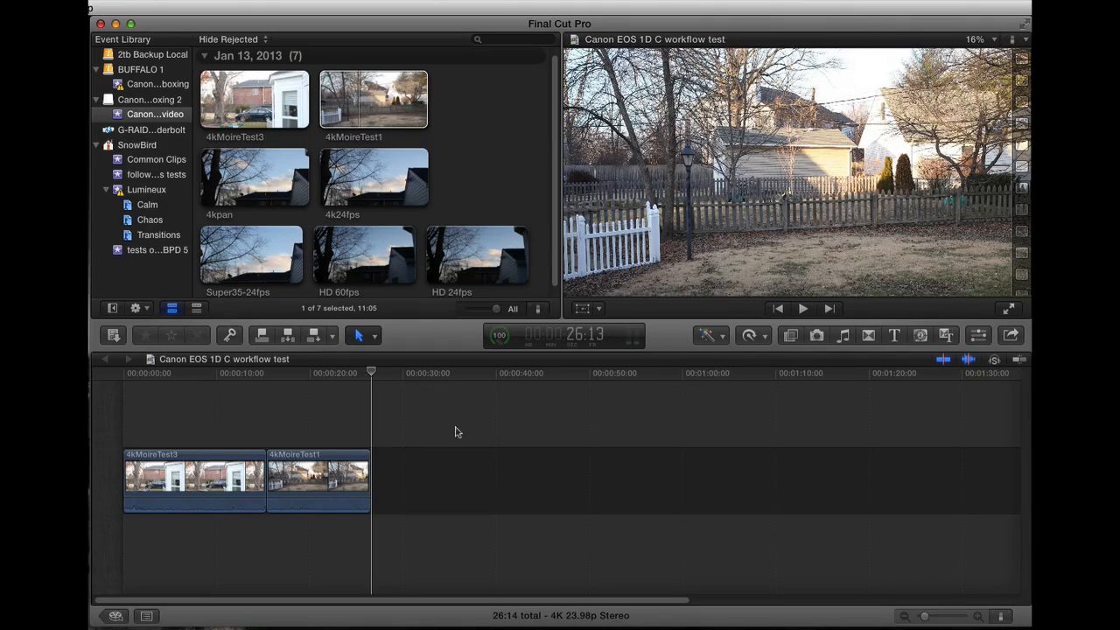
{"action": "left_click", "coordinate": [276, 411]}
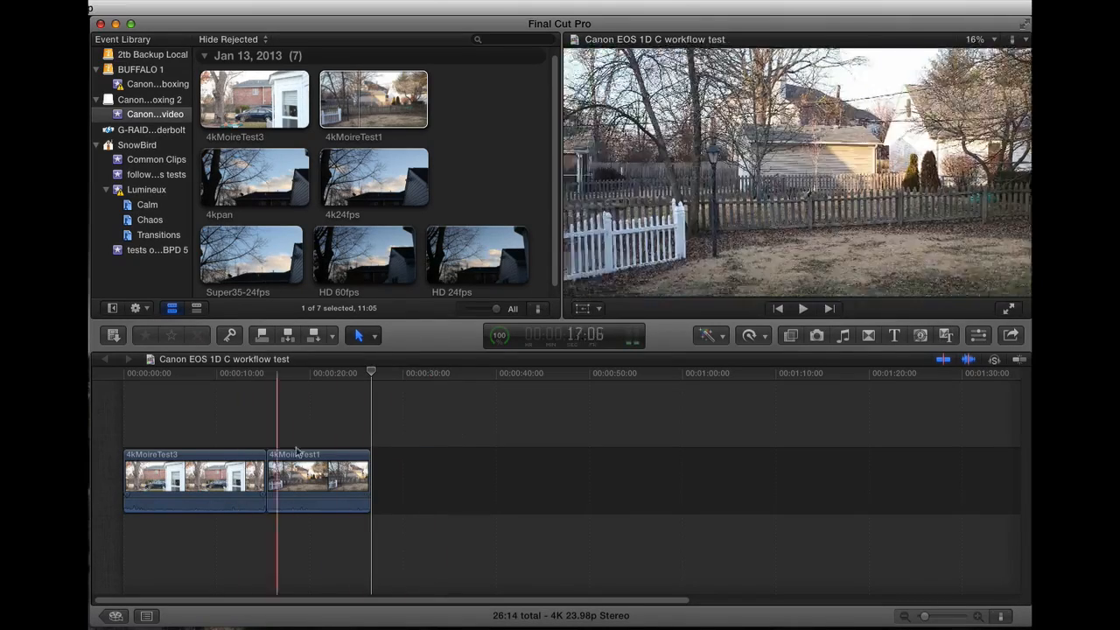
{"action": "left_click", "coordinate": [371, 442]}
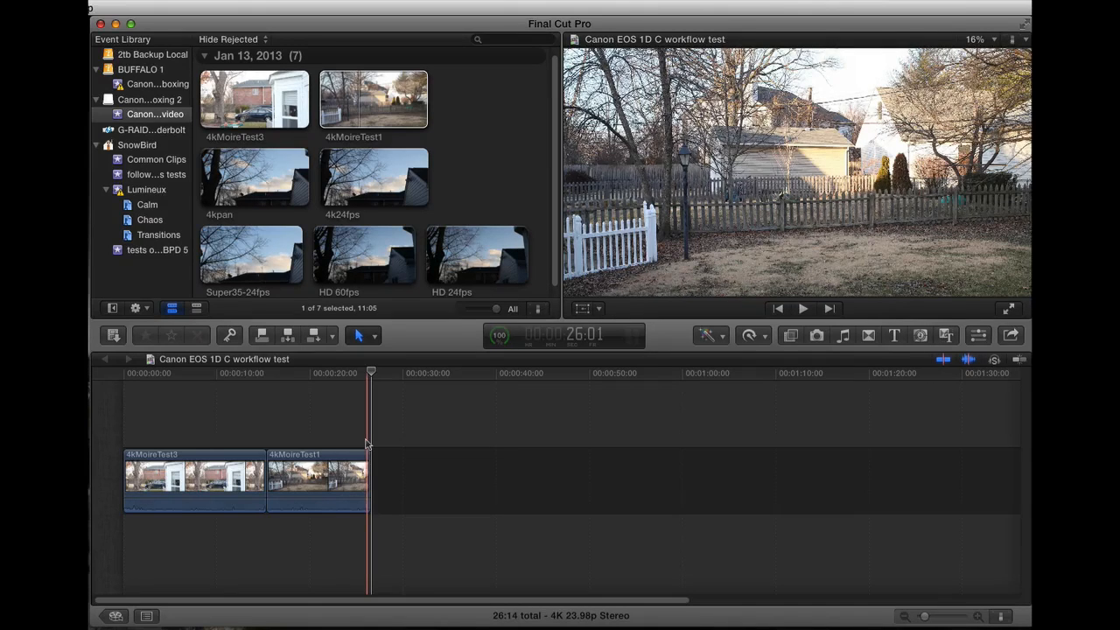
{"action": "left_click", "coordinate": [175, 482]}
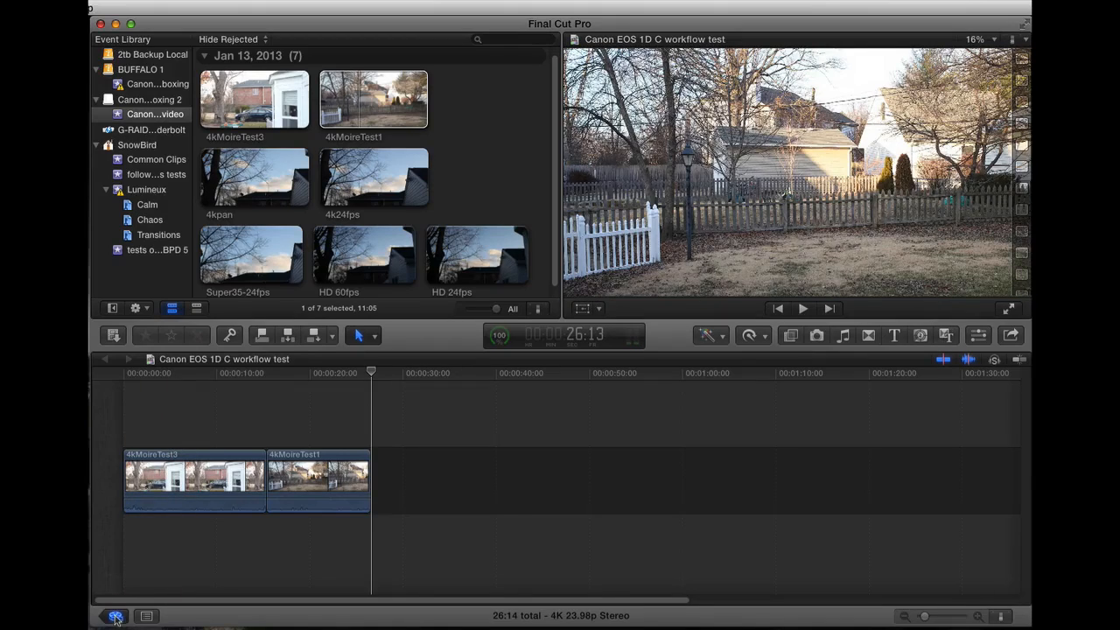
Return to the Project Library to view the workflow test project's 4096x2160 23.98p properties
{"action": "left_click", "coordinate": [114, 616]}
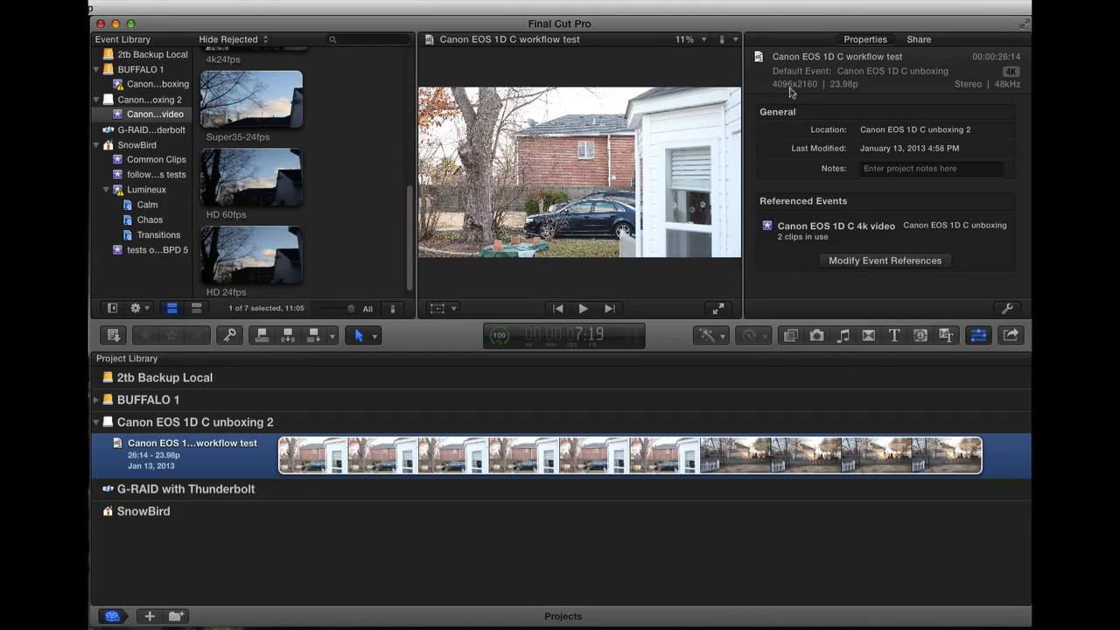
{"action": "mouse_move", "coordinate": [799, 92]}
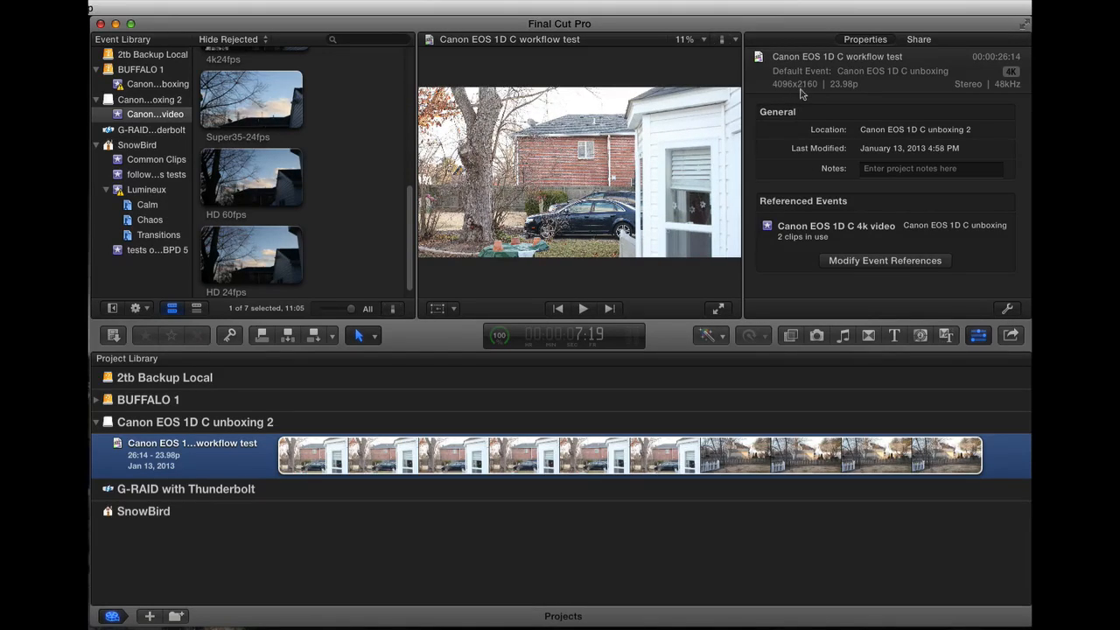
{"action": "mouse_move", "coordinate": [818, 91]}
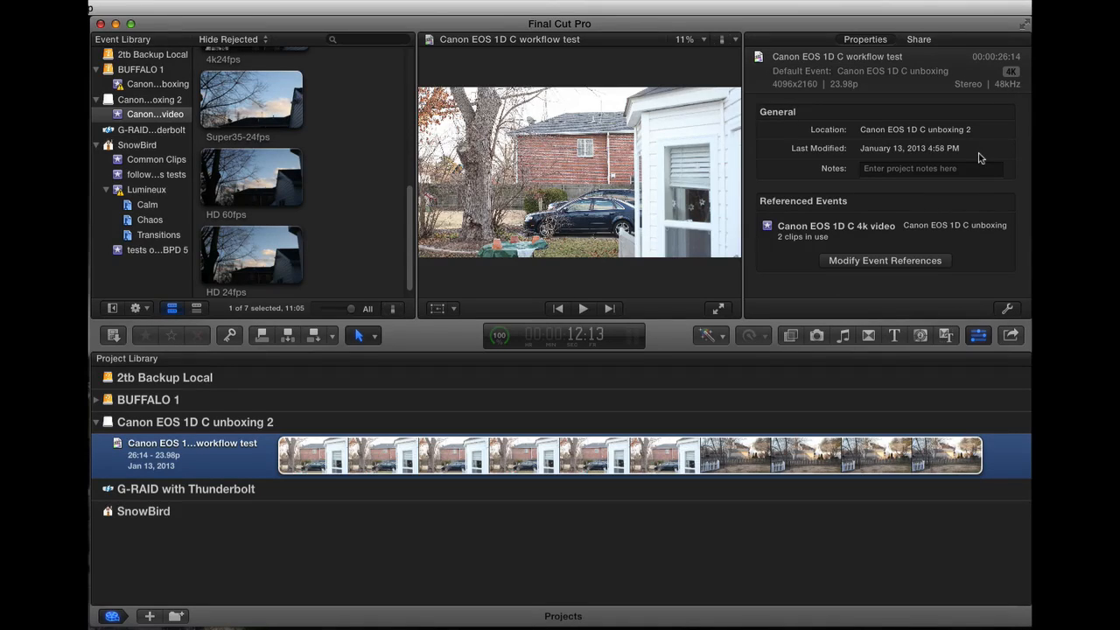
{"action": "mouse_move", "coordinate": [966, 128]}
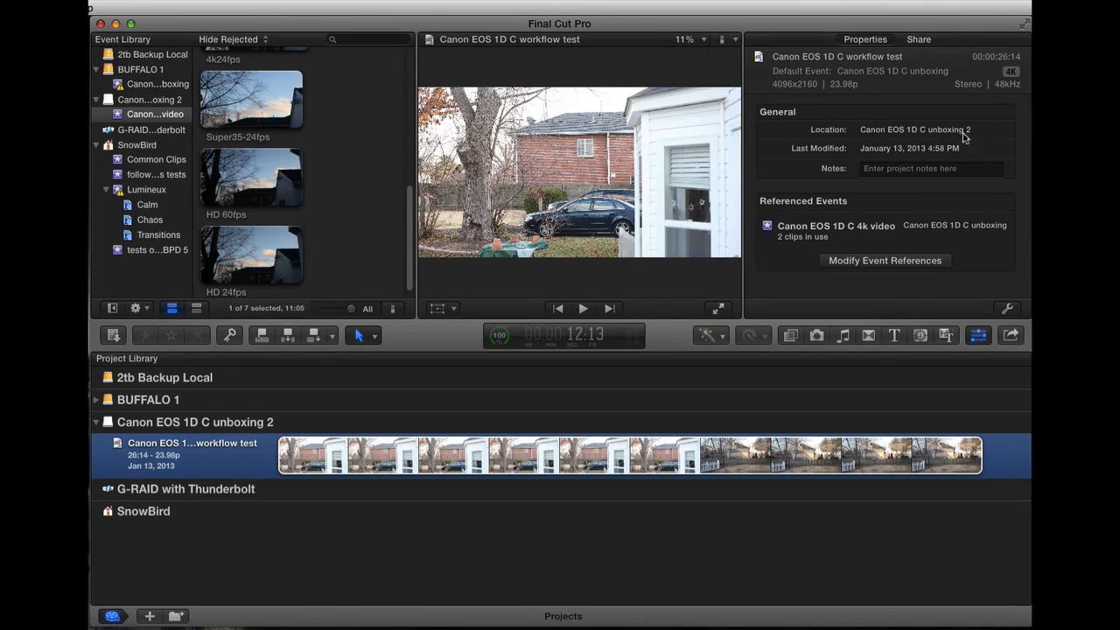
{"action": "mouse_move", "coordinate": [820, 254]}
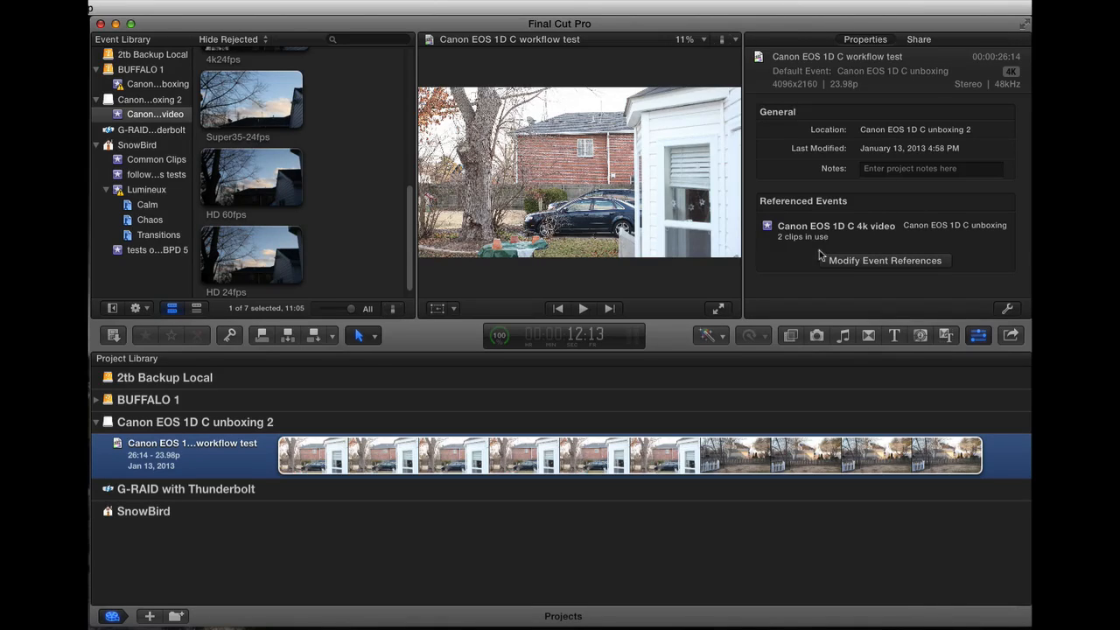
{"action": "mouse_move", "coordinate": [785, 295]}
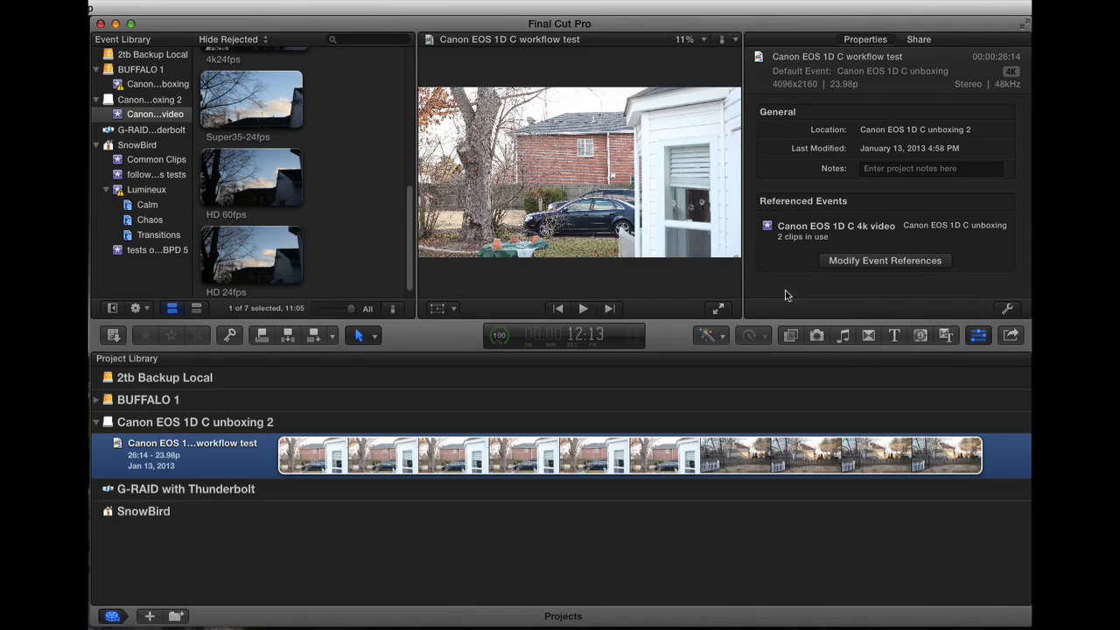